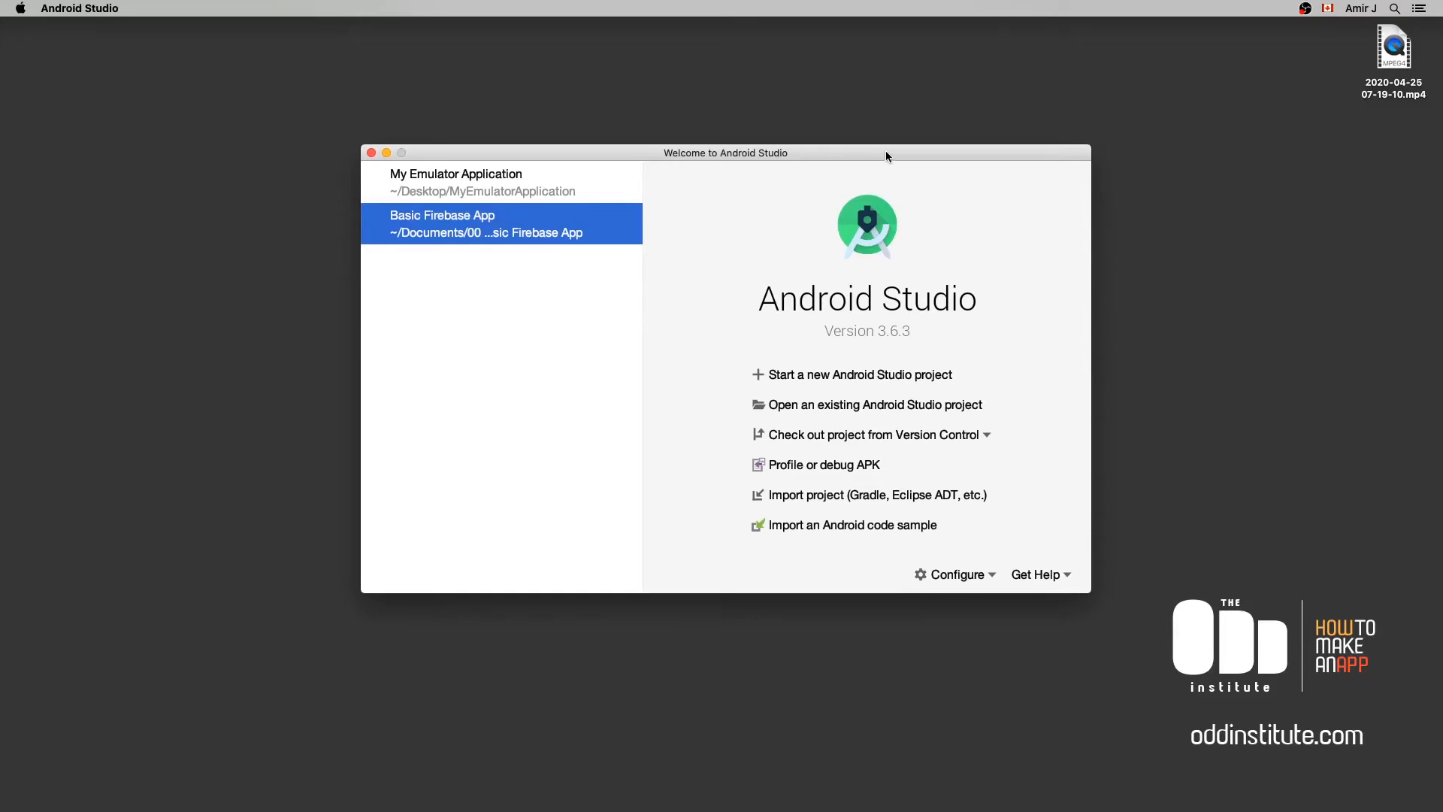
# Start a new Android Studio project from the Empty Activity template.
pyautogui.click(859, 374)
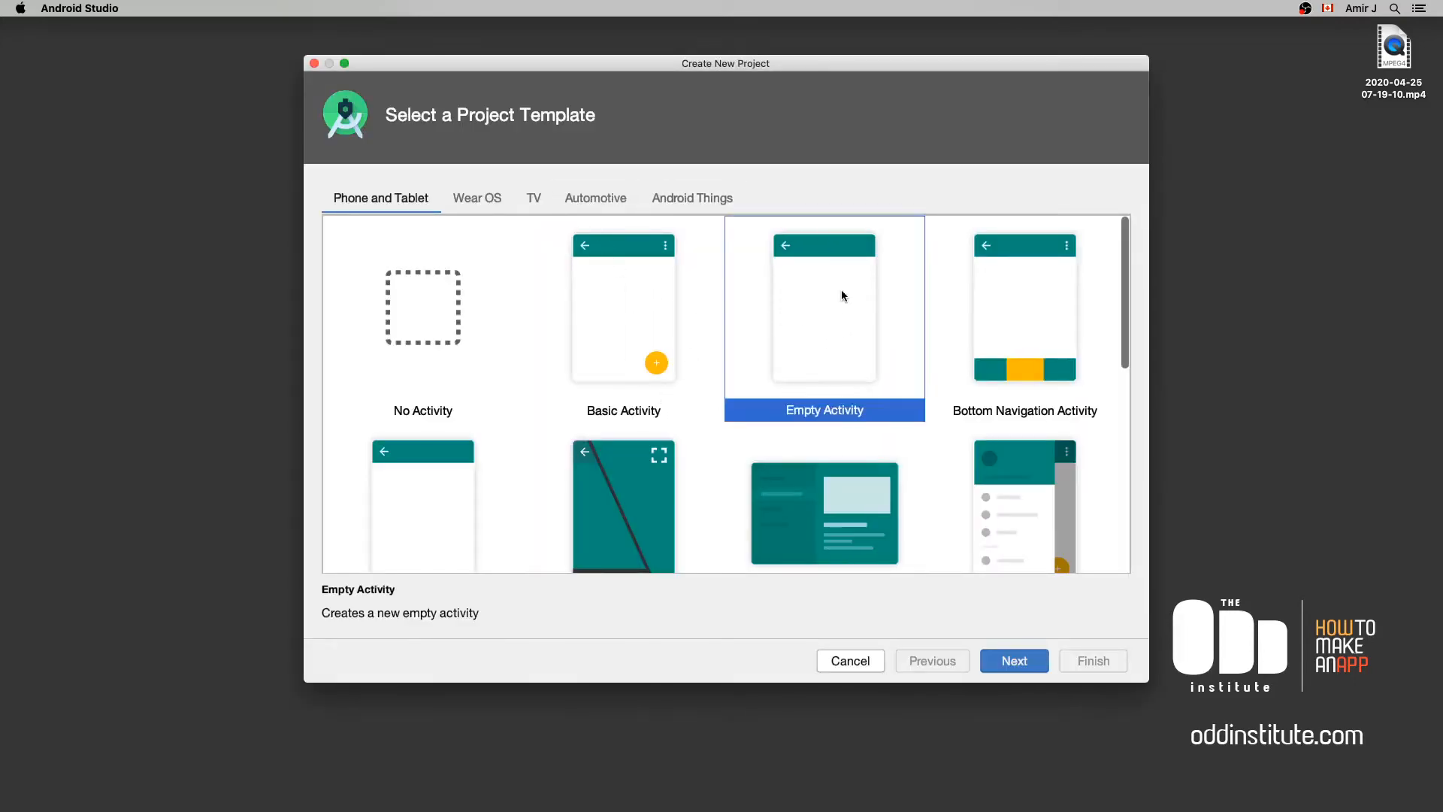
pyautogui.click(1013, 660)
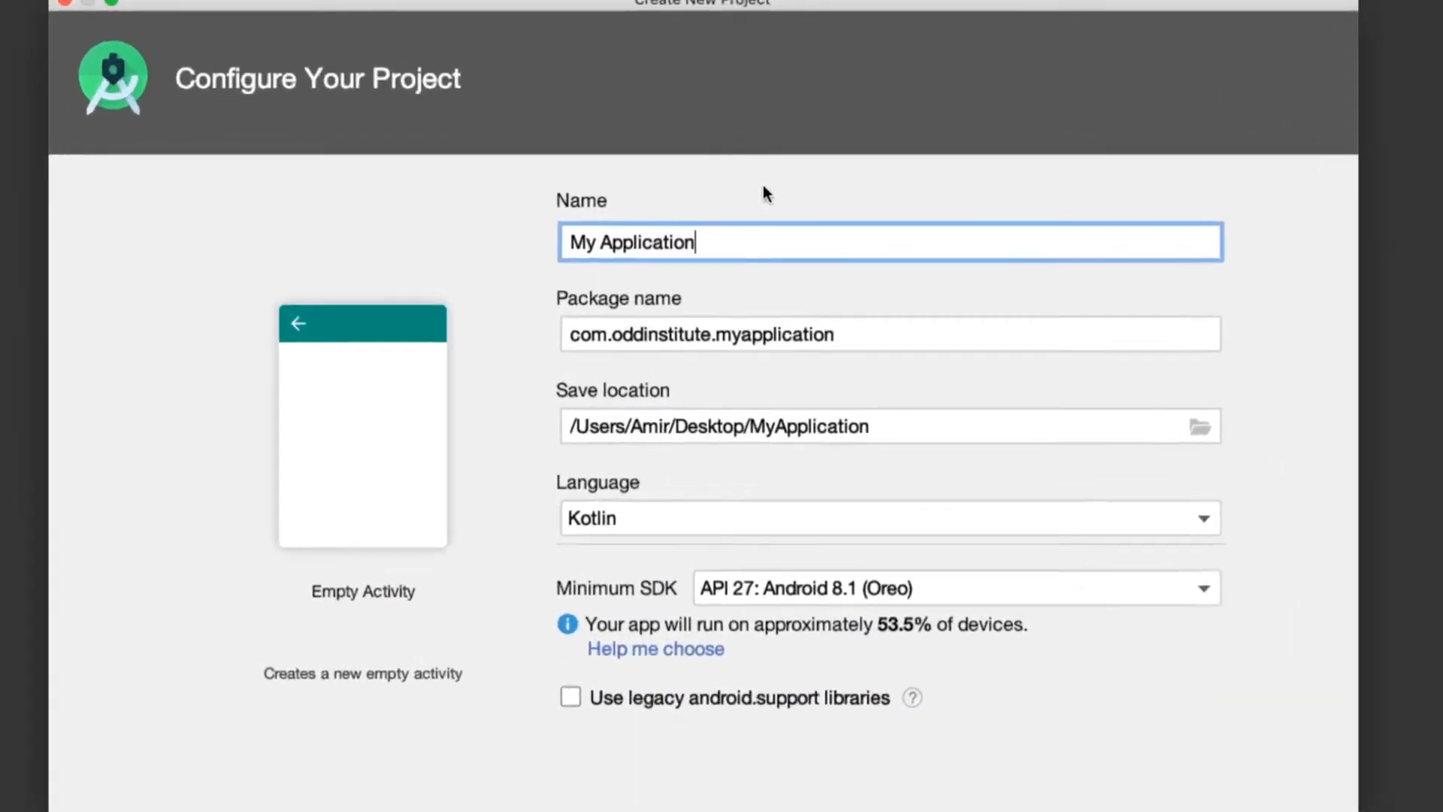
# Keep API 27 as the minimum SDK and Kotlin as the language.
pyautogui.click(958, 588)
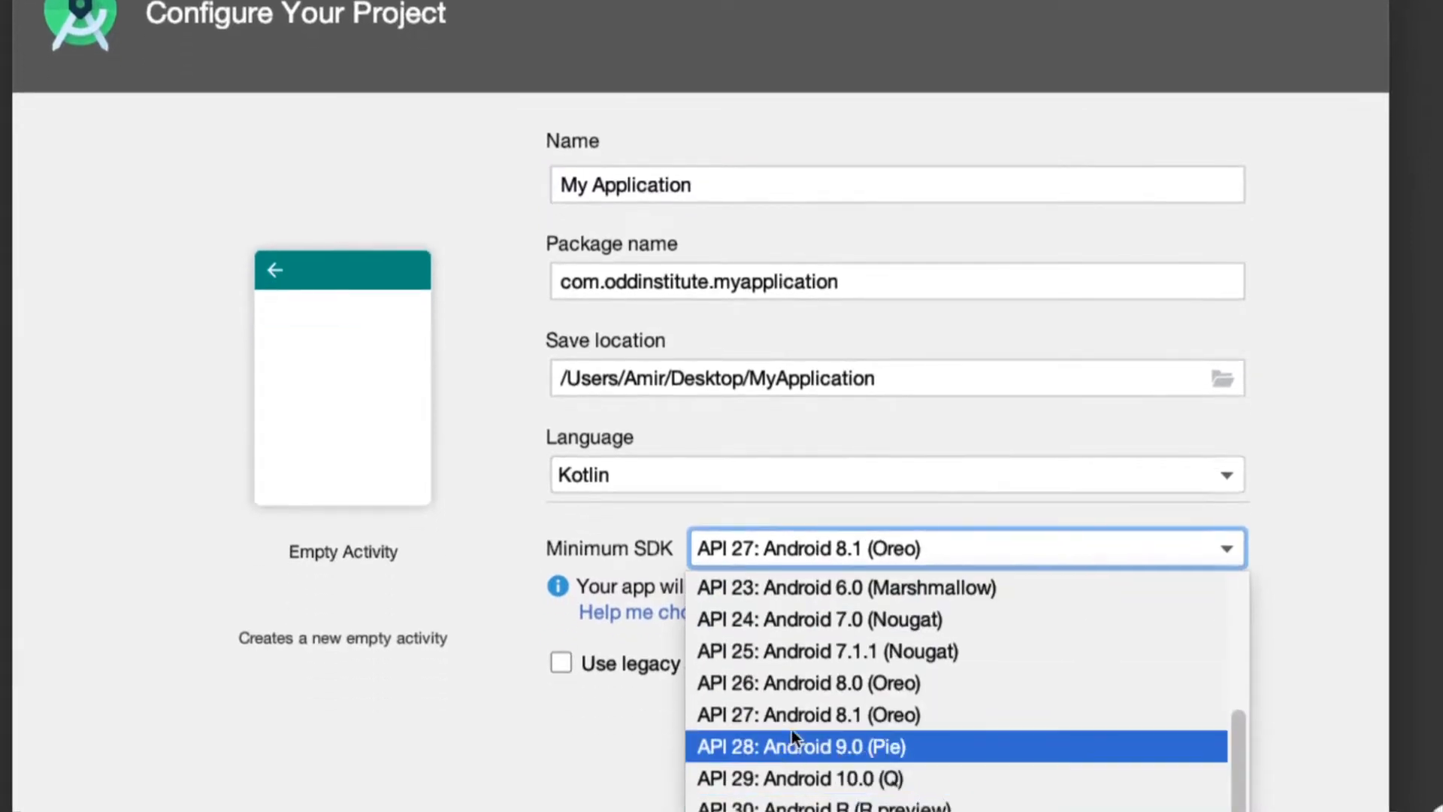
pyautogui.moveTo(809, 714)
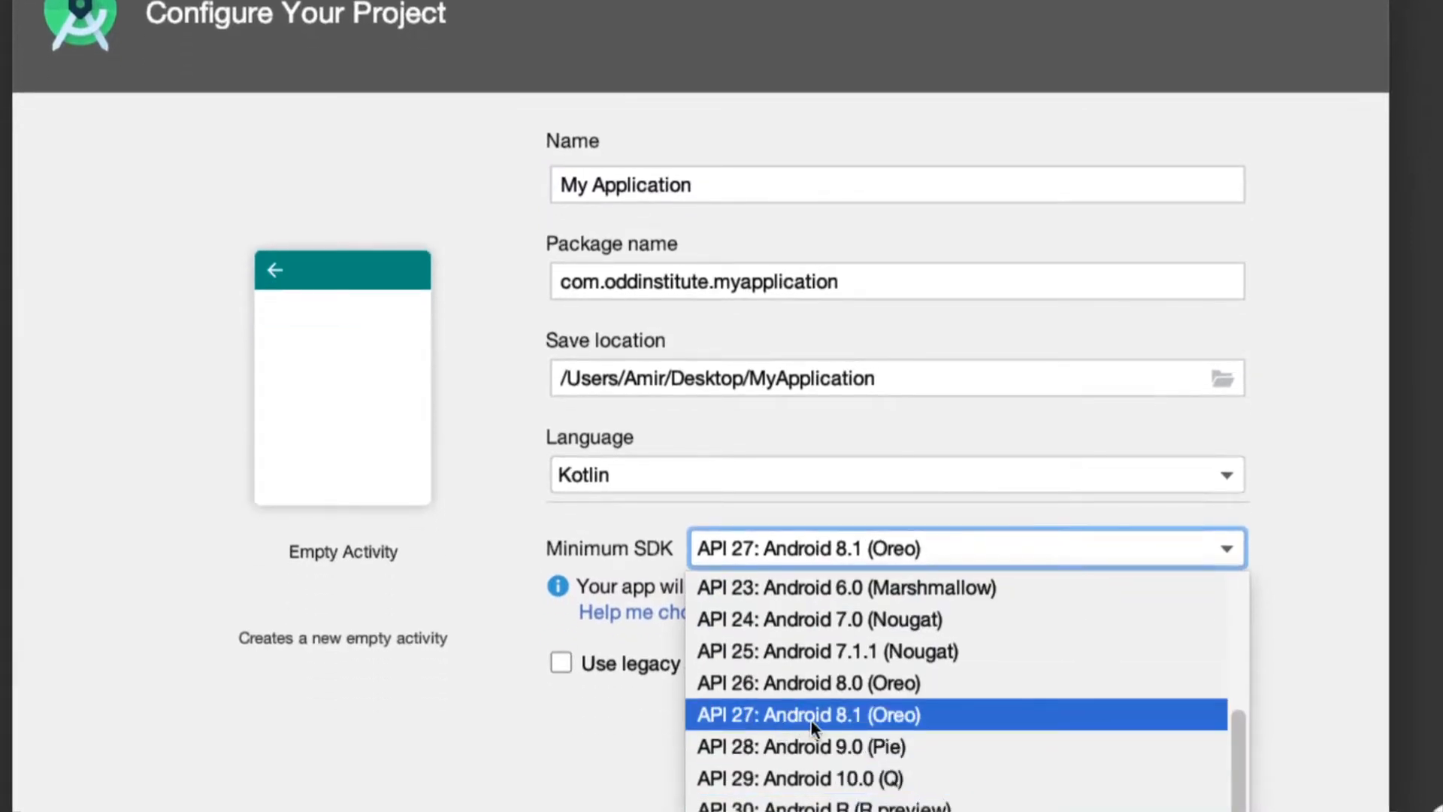
pyautogui.click(894, 474)
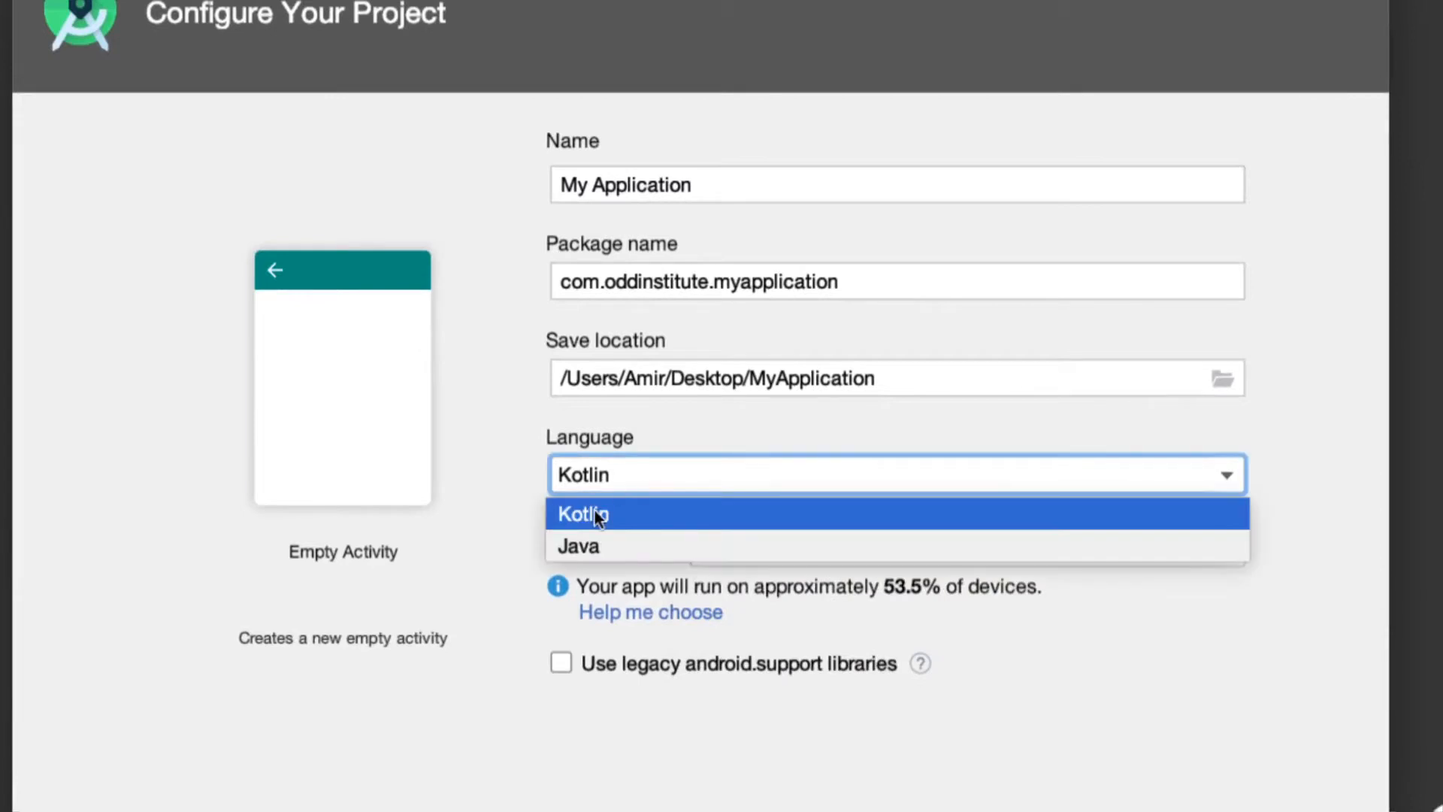
pyautogui.click(582, 514)
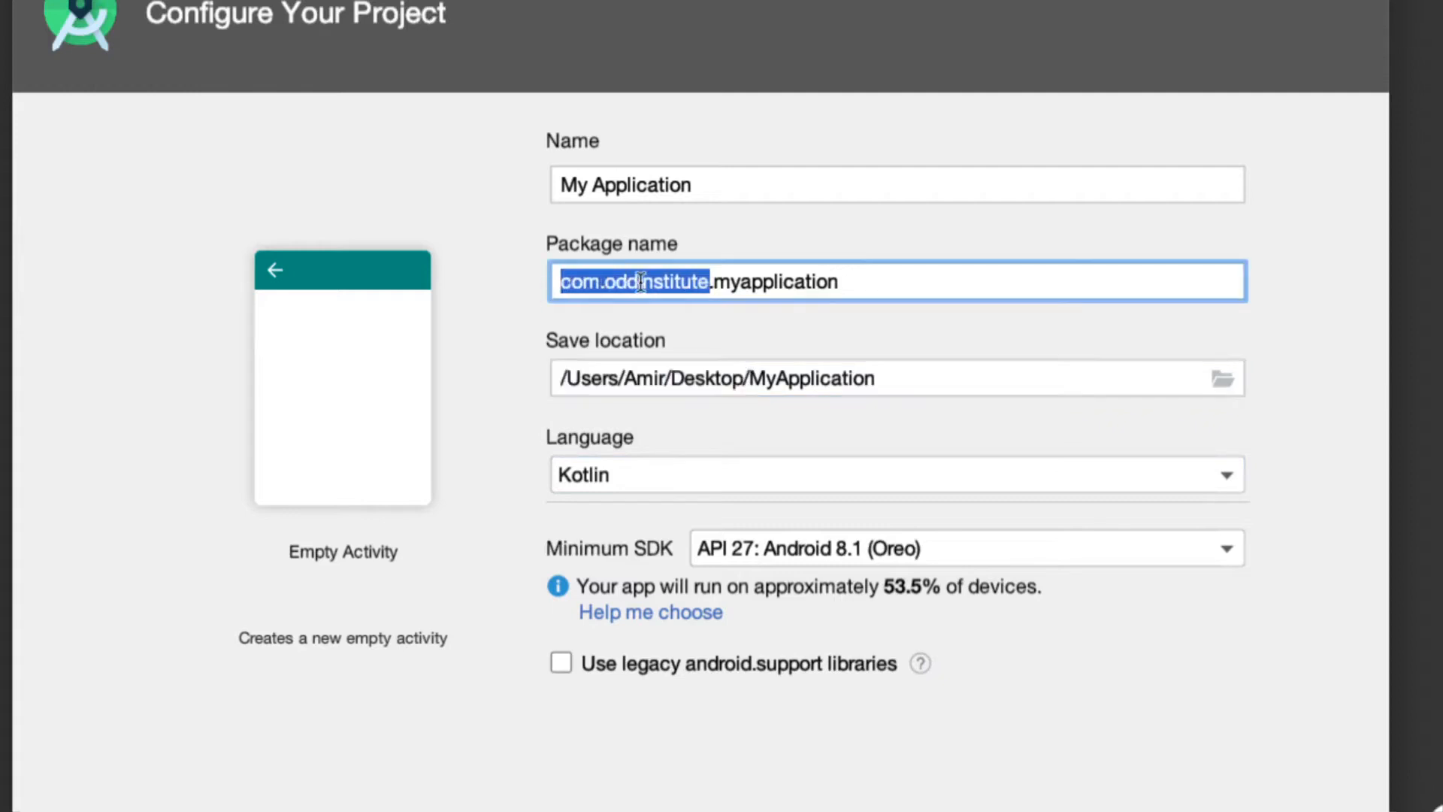
# Try editing the package name's company part, then restore the original package name.
pyautogui.click(660, 281)
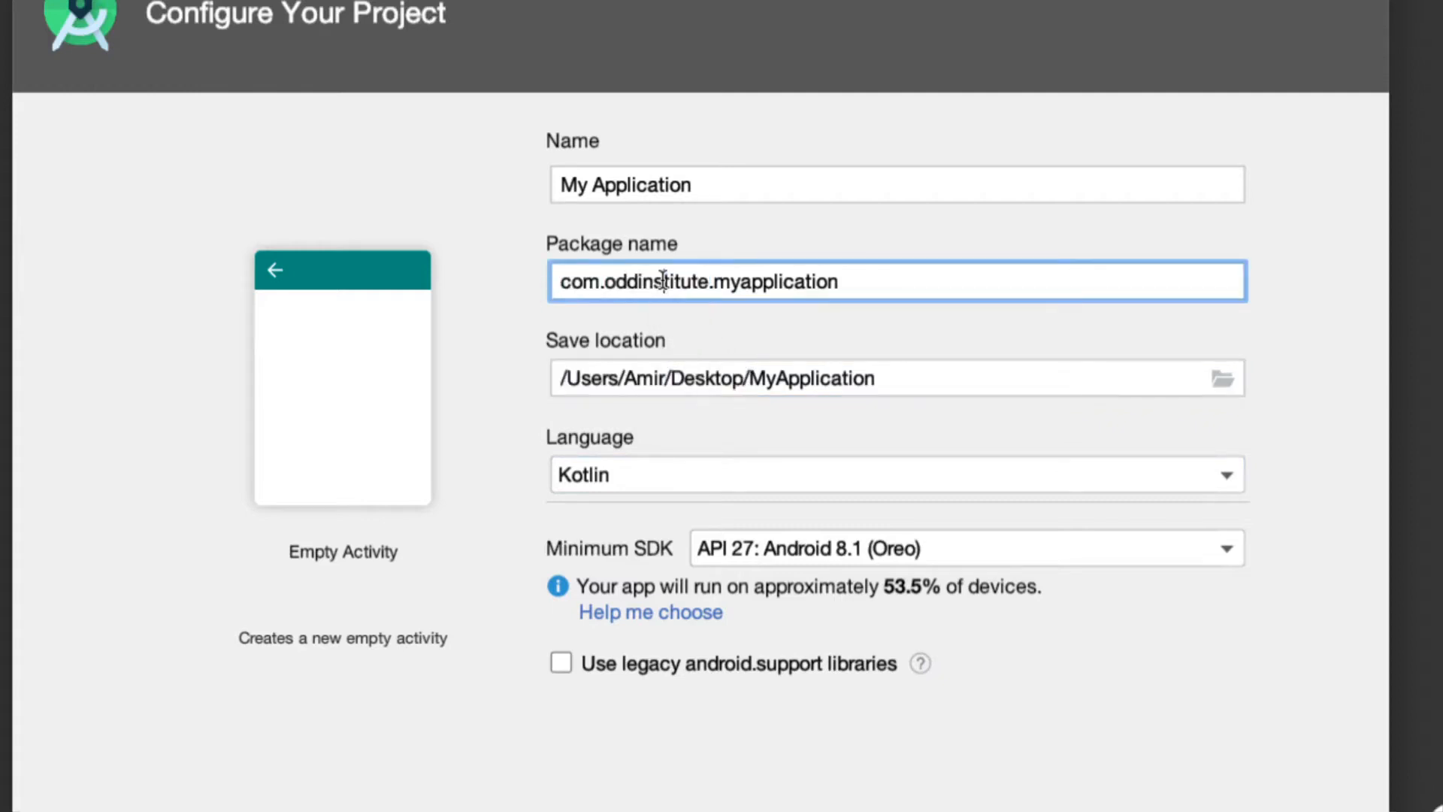
pyautogui.doubleClick(630, 281)
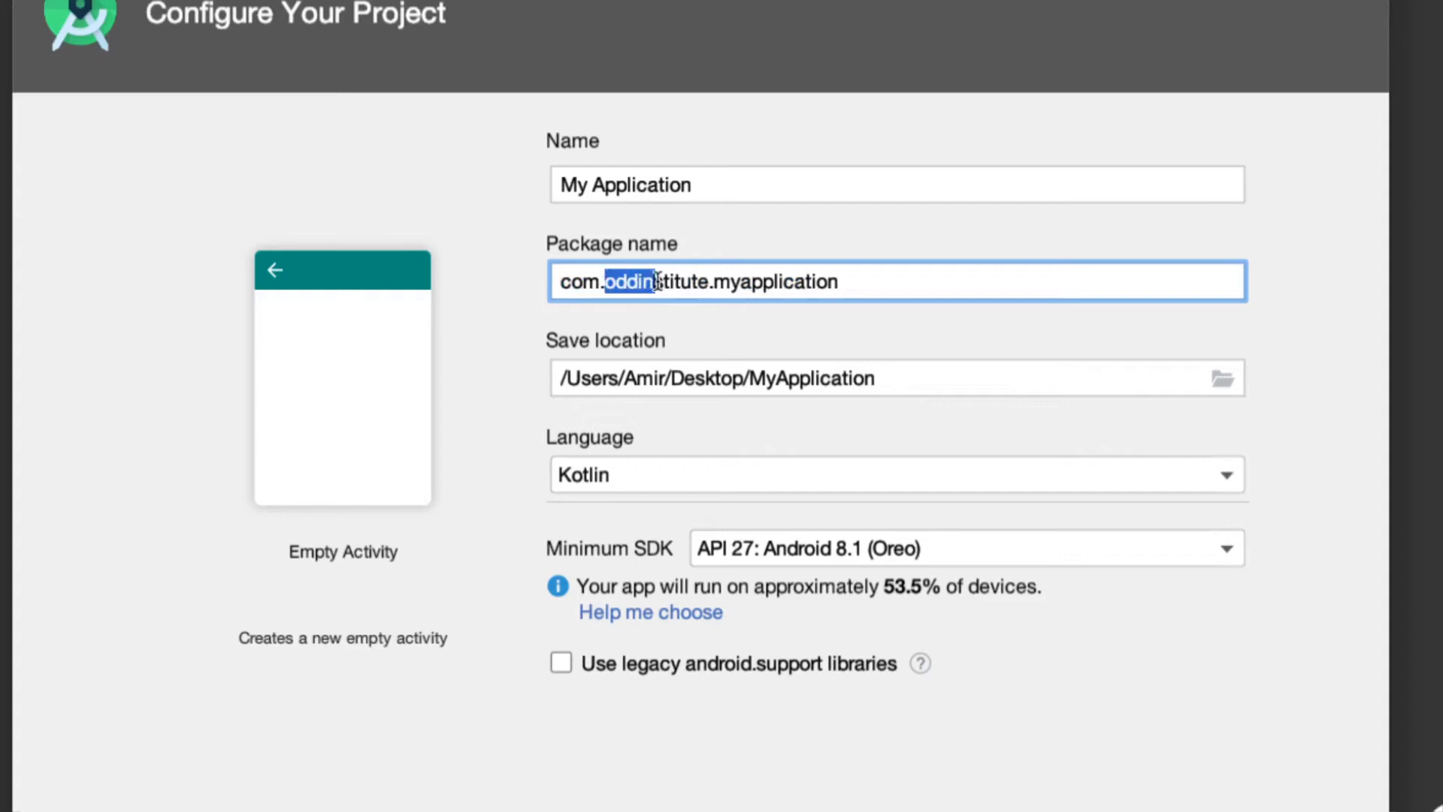
pyautogui.write('s')
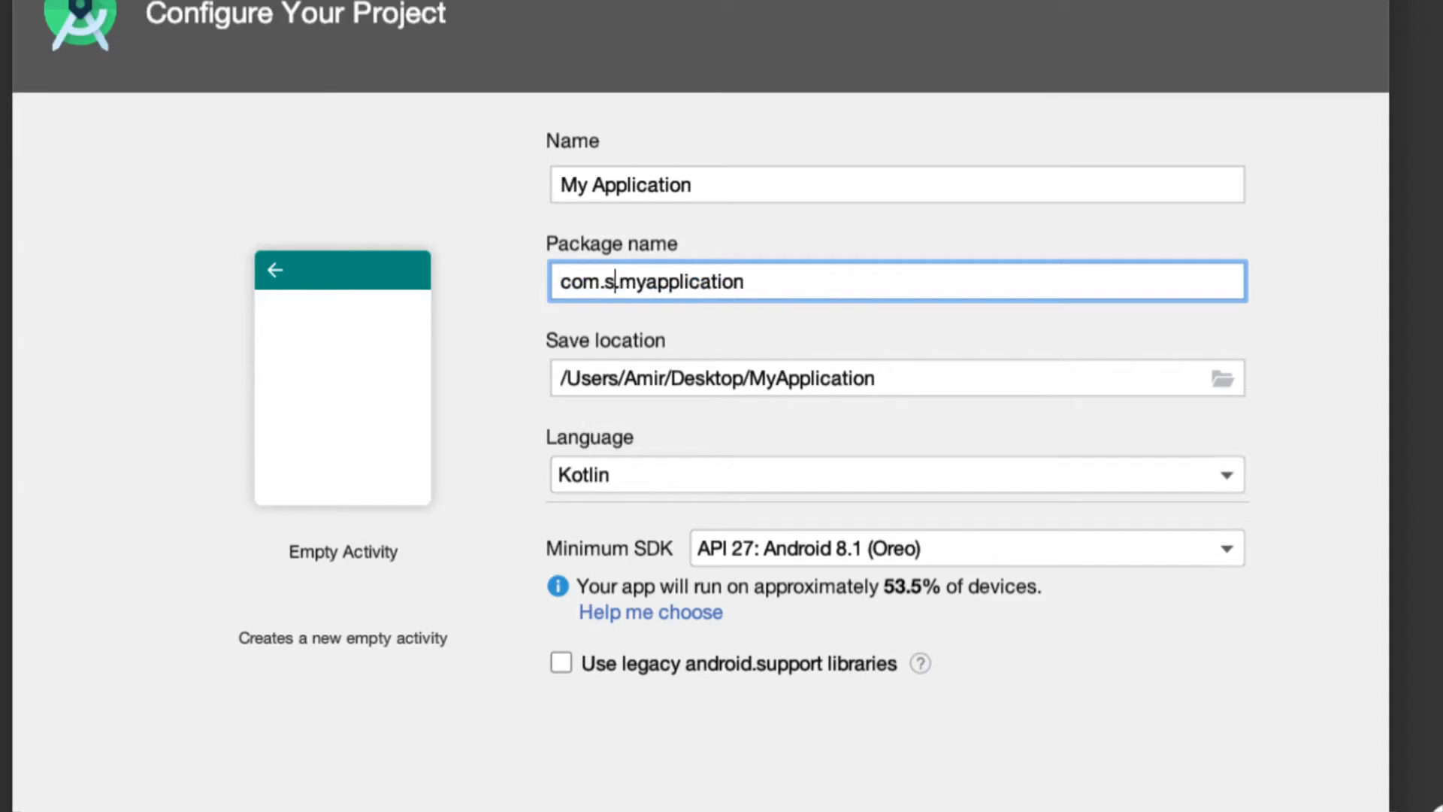
pyautogui.write('teve')
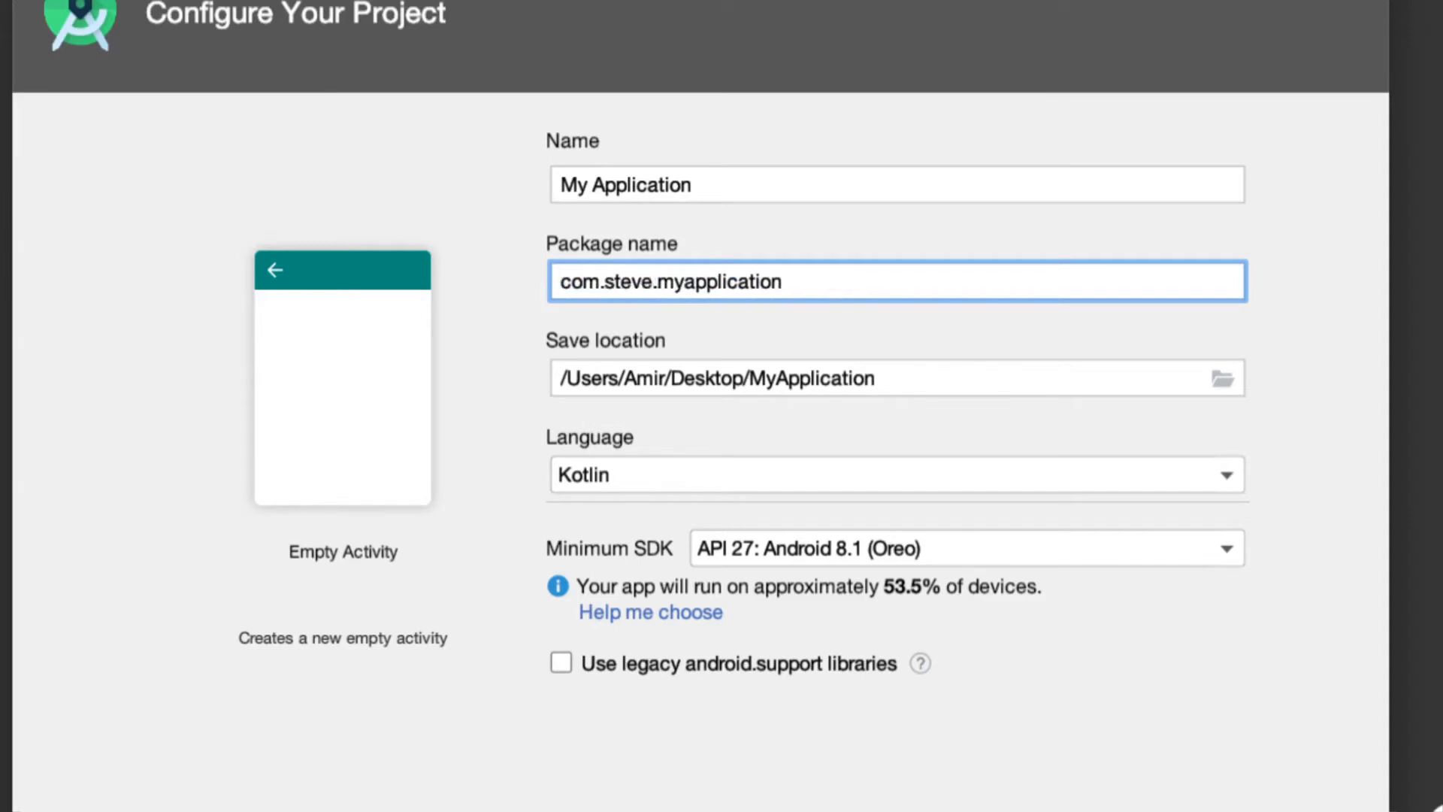
pyautogui.press('Backspace')
pyautogui.write('oddinstitut')
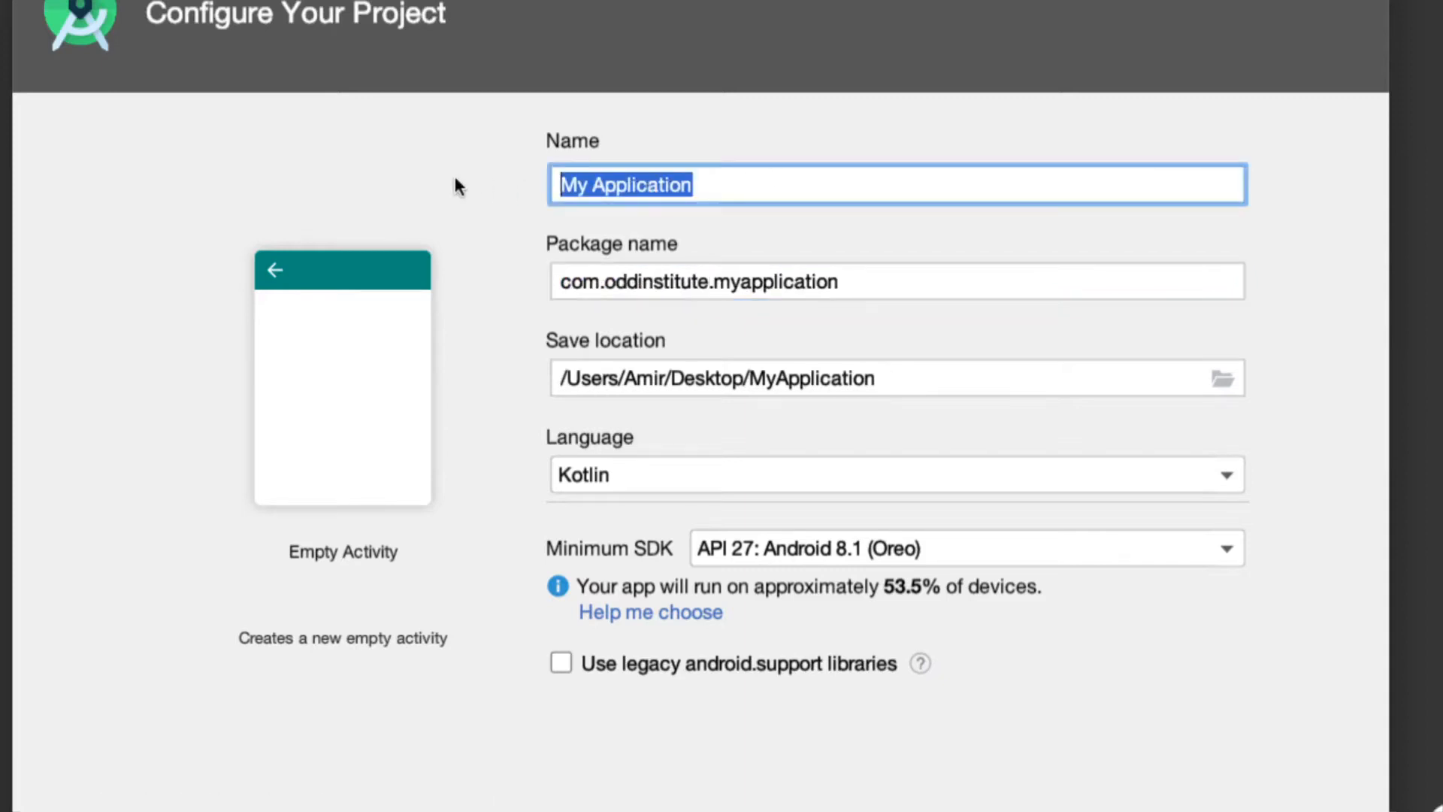
# Name the project 'App for Layout Editor'.
pyautogui.write('App for L')
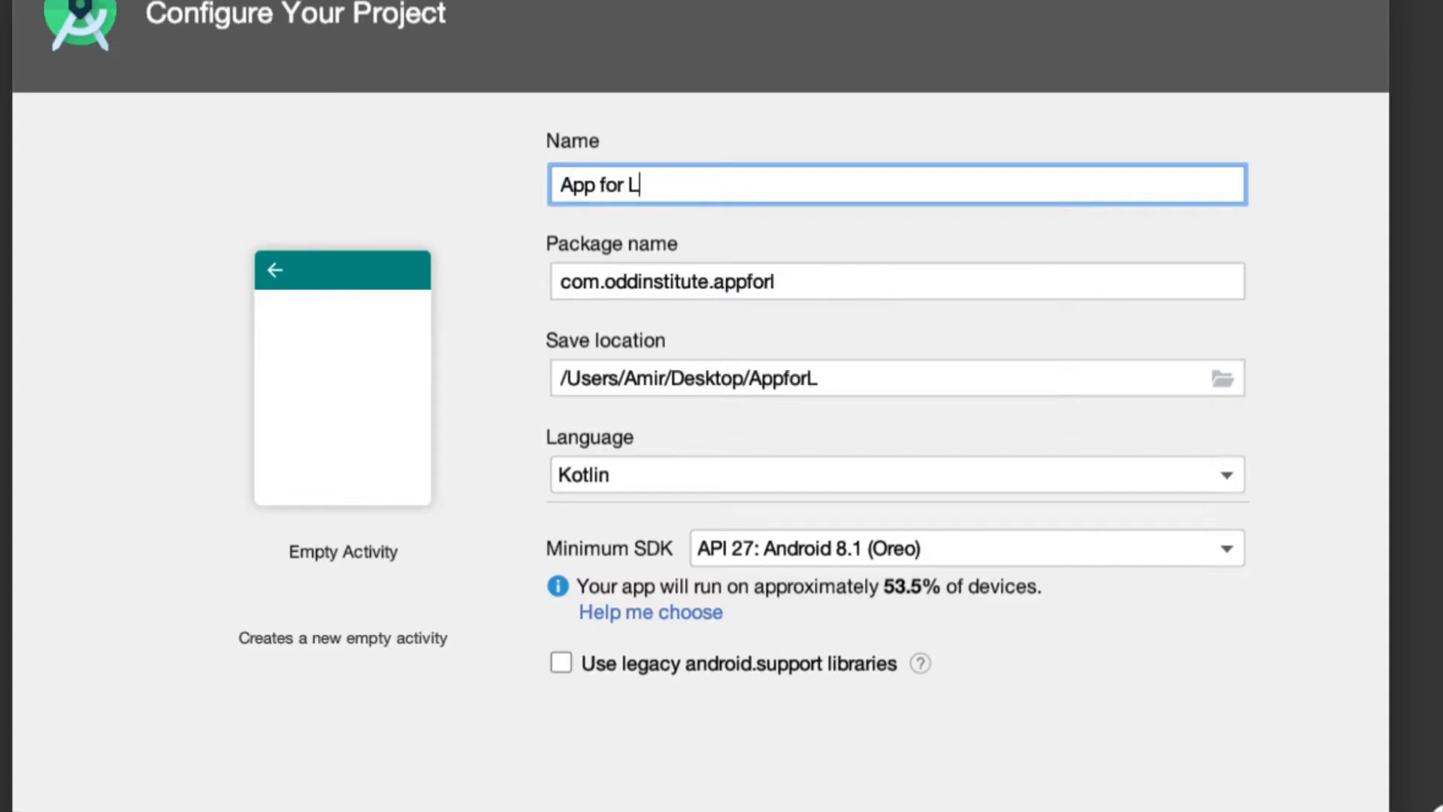
pyautogui.write('ayout Editor')
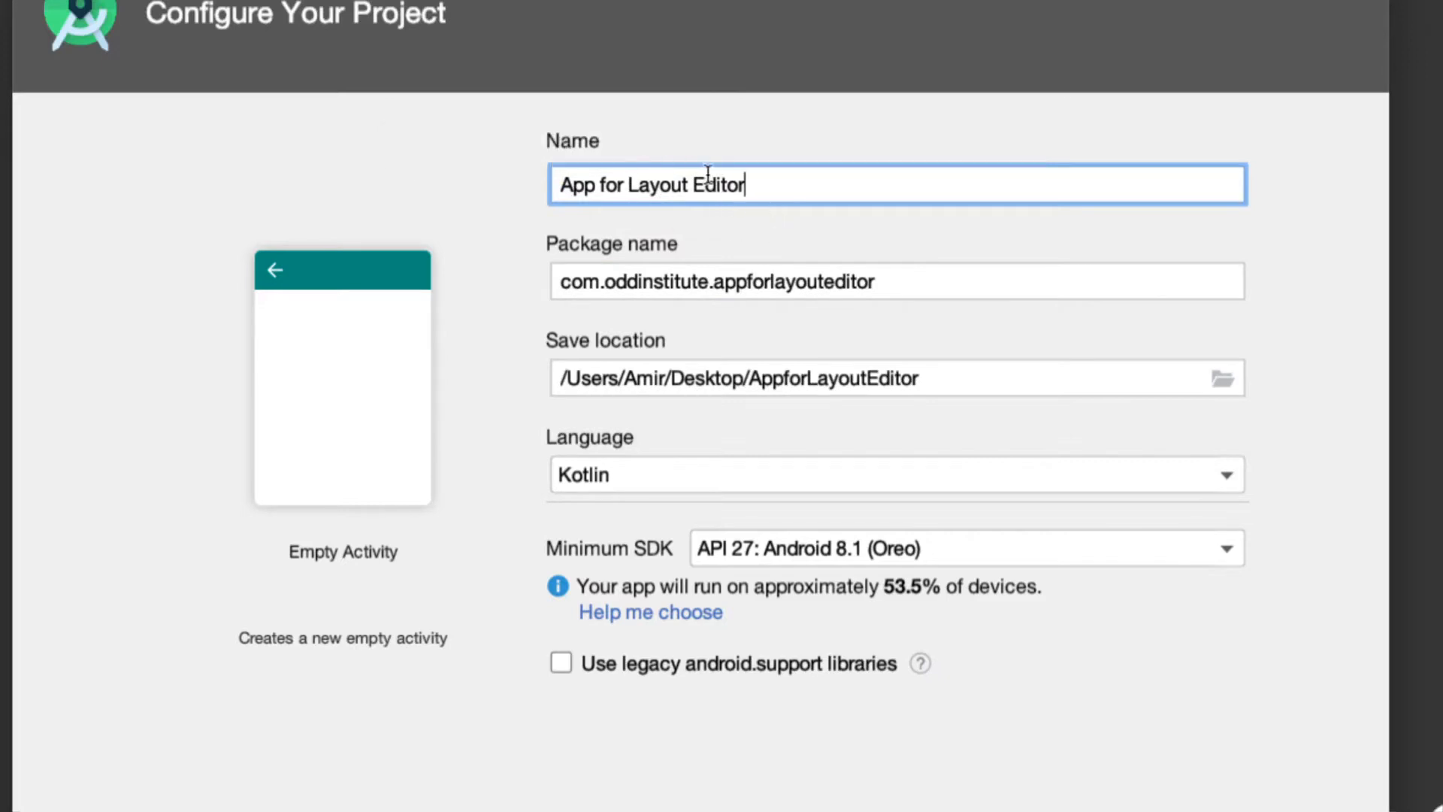
pyautogui.moveTo(776, 220)
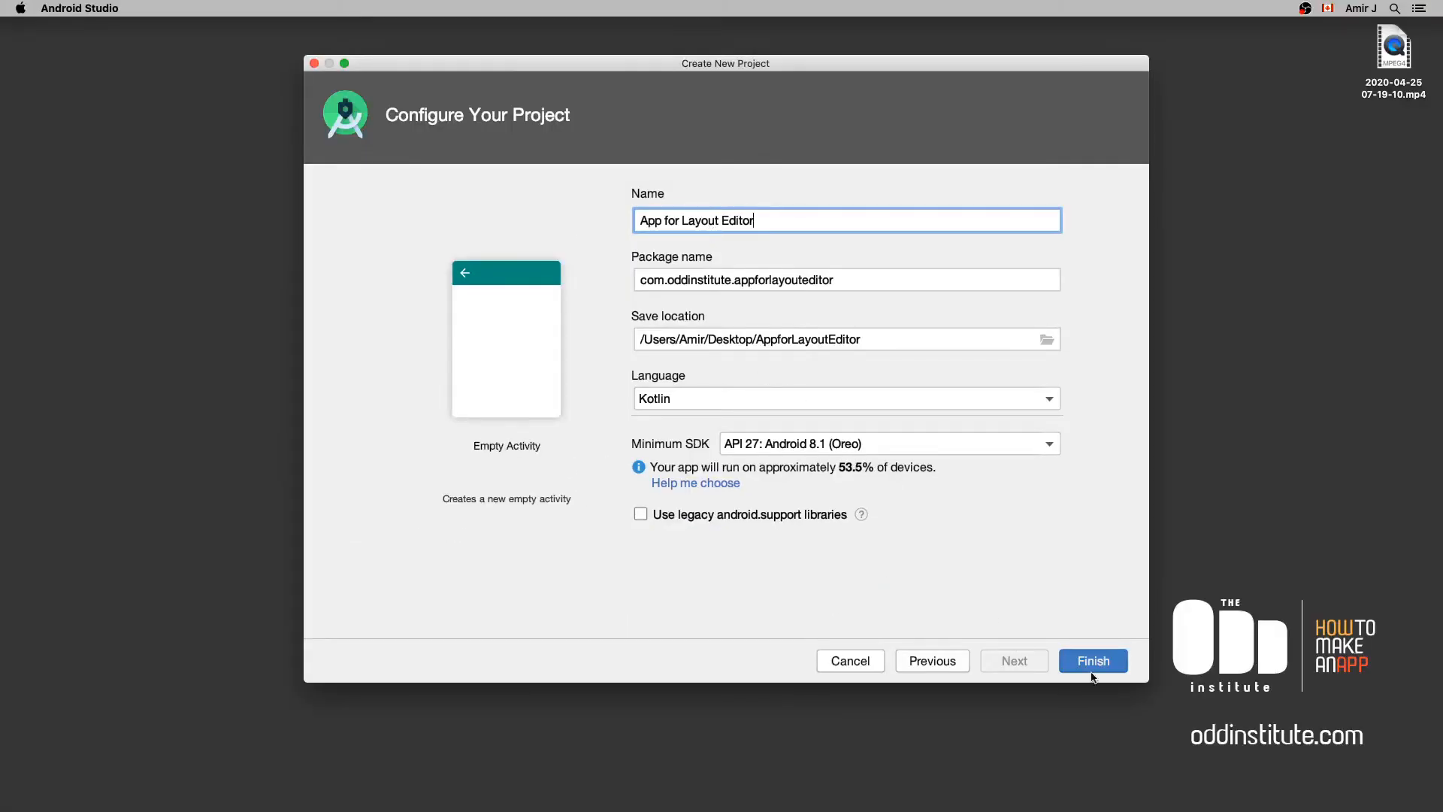
# Finish creating the project so MainActivity.kt opens after Gradle sync.
pyautogui.click(1093, 662)
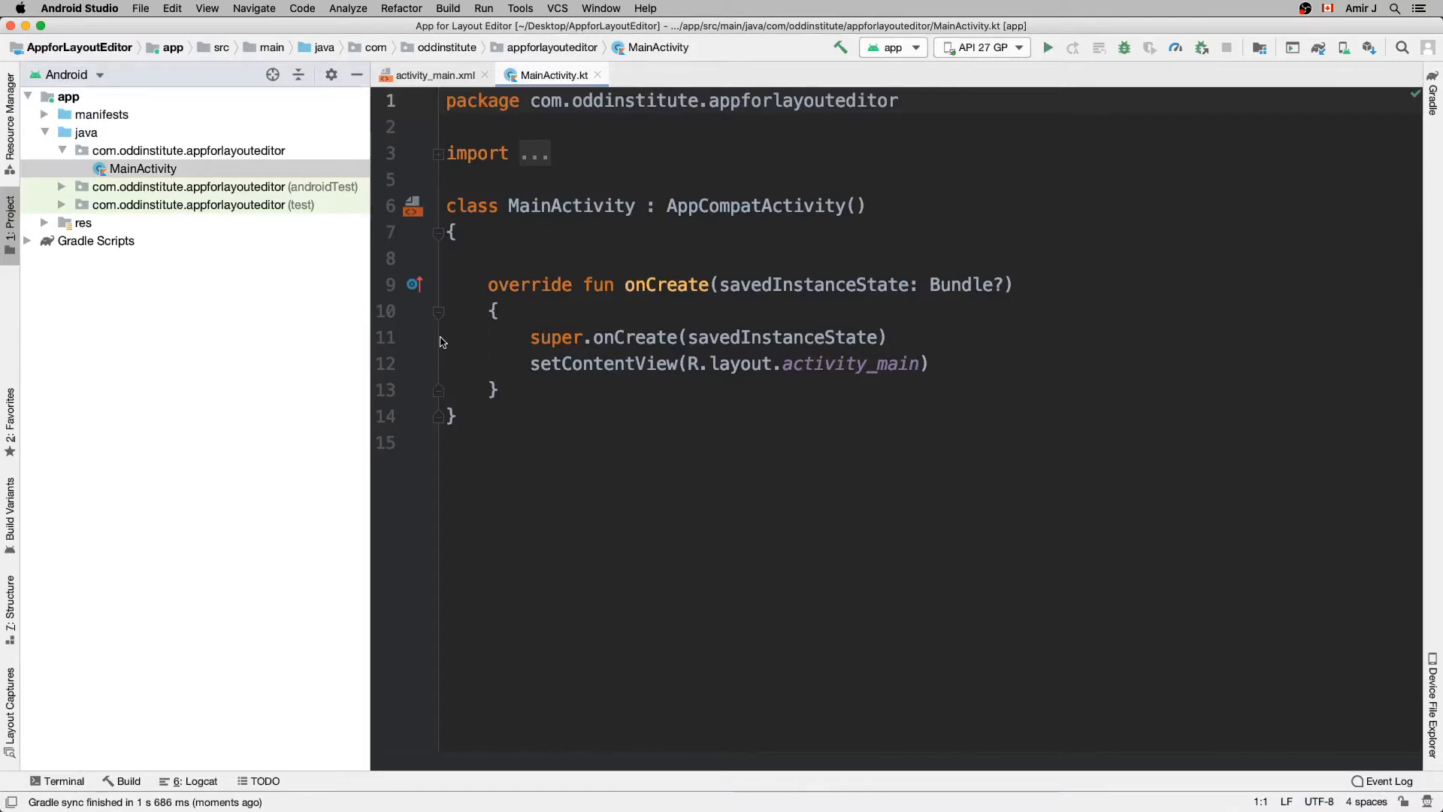
pyautogui.moveTo(1032, 473)
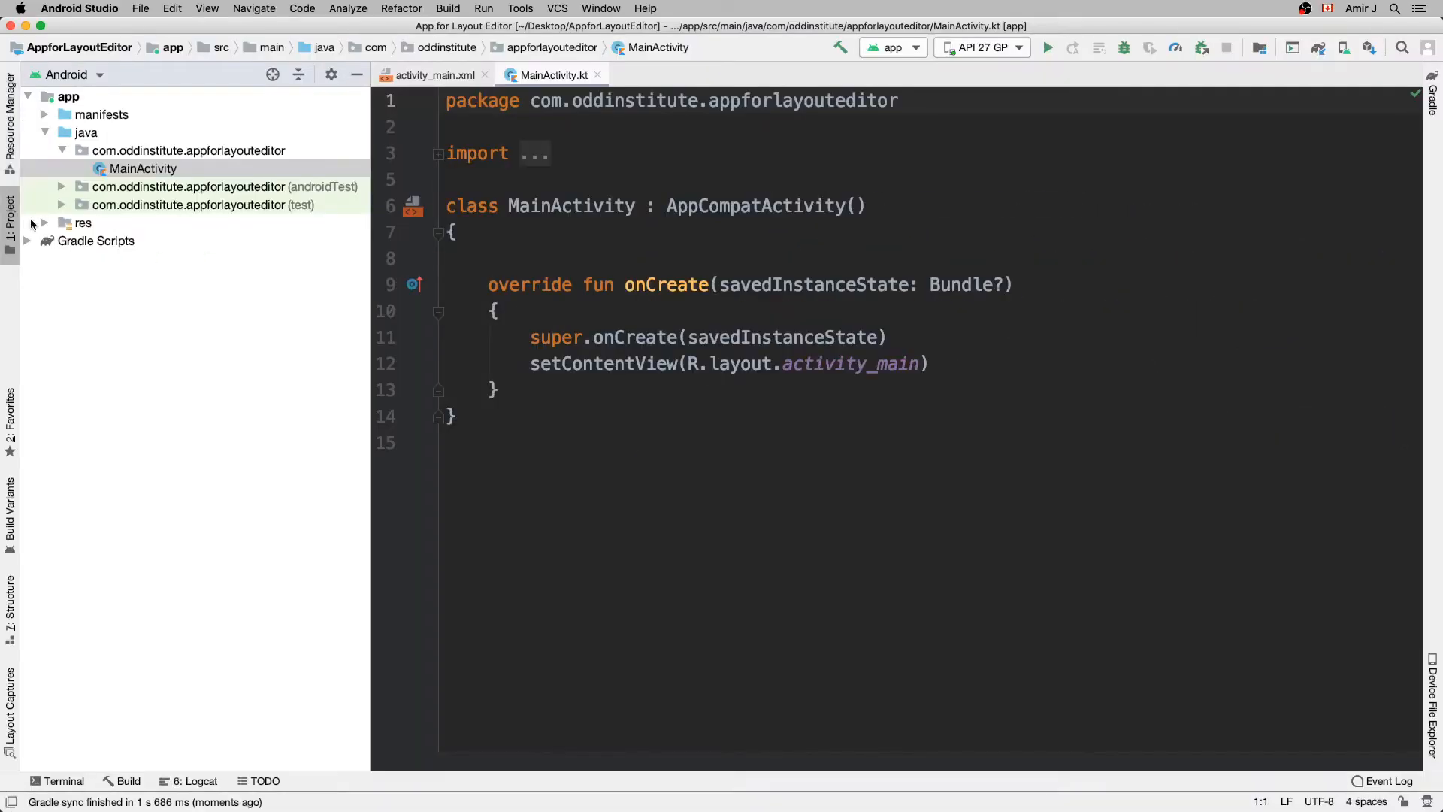
# Open res/layout/activity_main.xml from the Project panel.
pyautogui.click(143, 169)
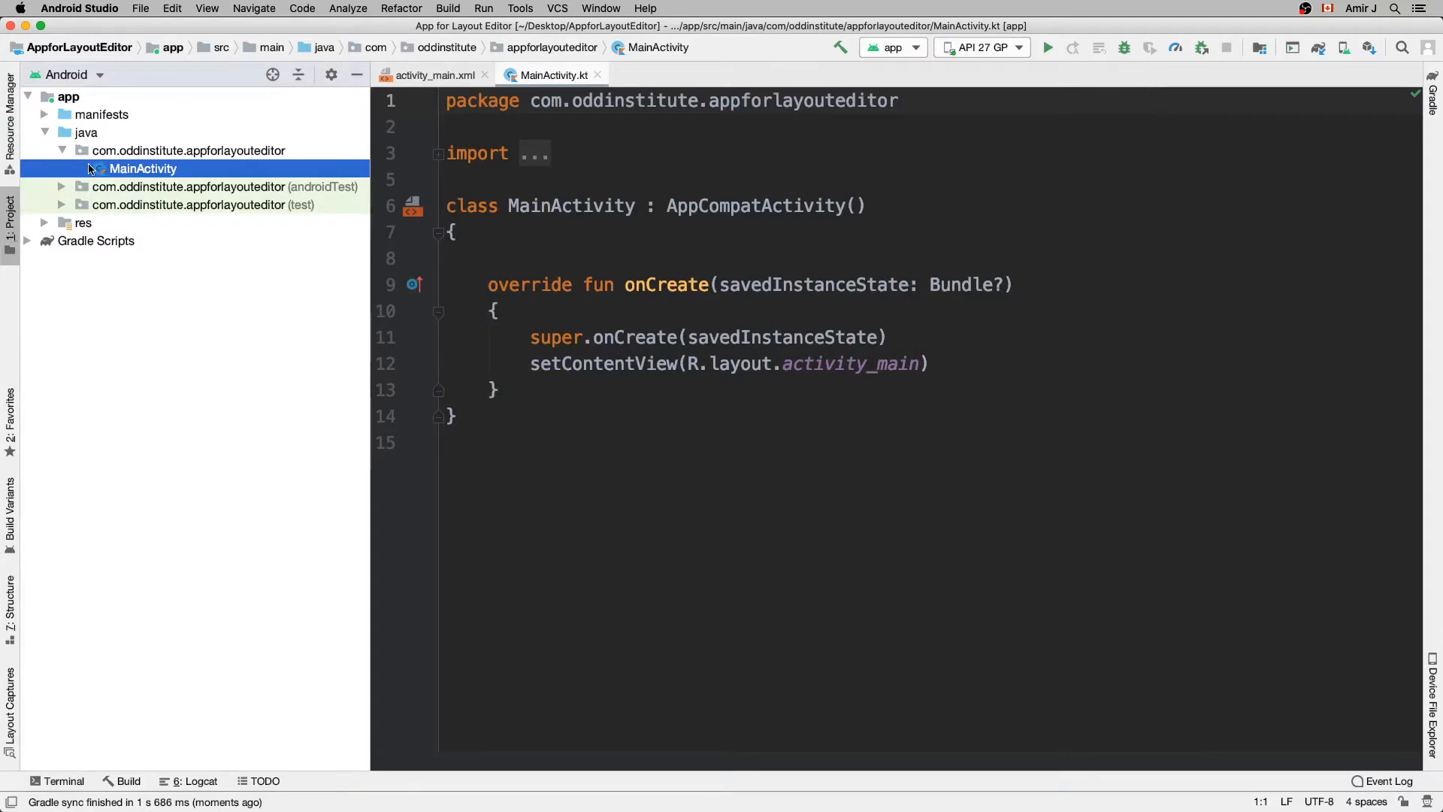
pyautogui.click(206, 9)
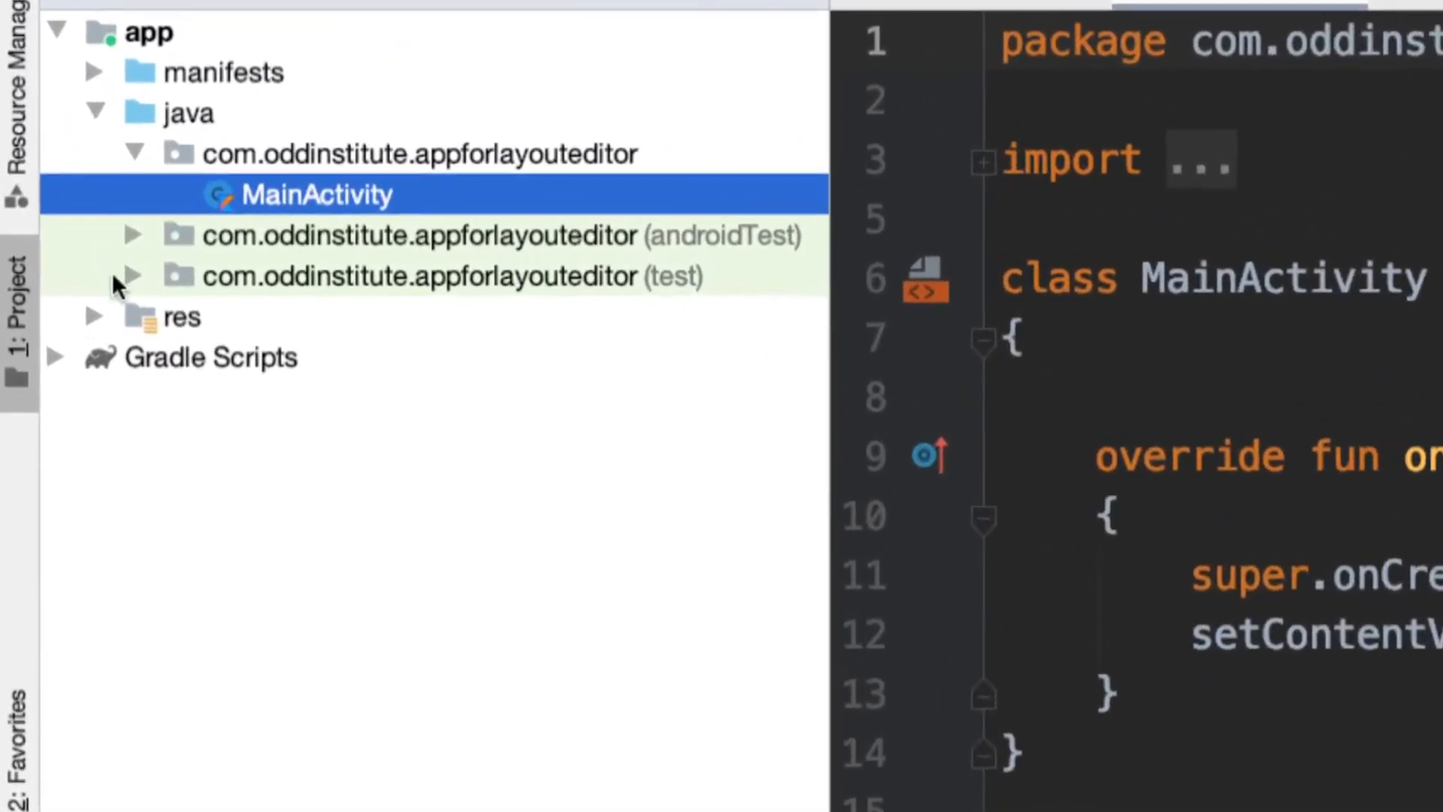
pyautogui.click(92, 316)
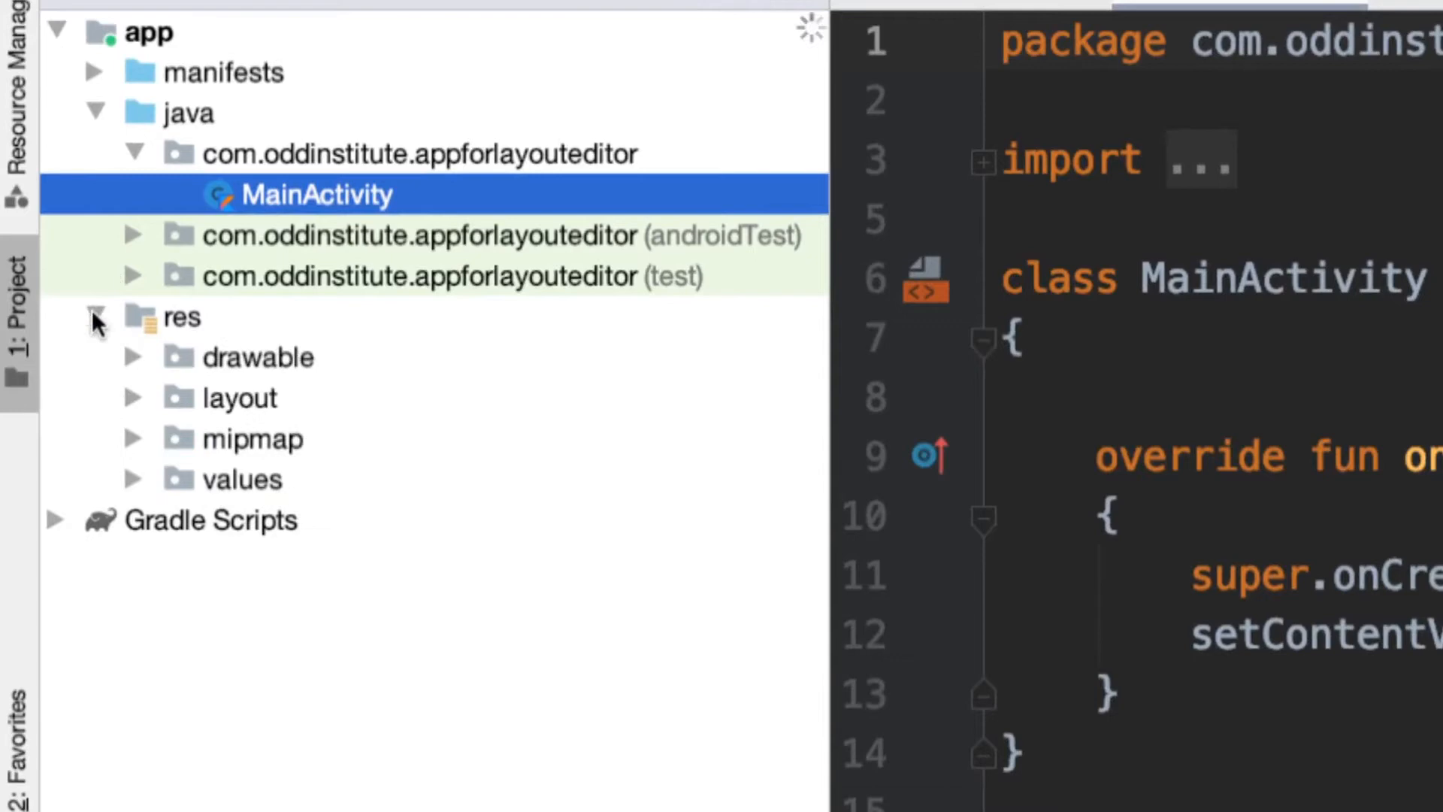
pyautogui.click(132, 397)
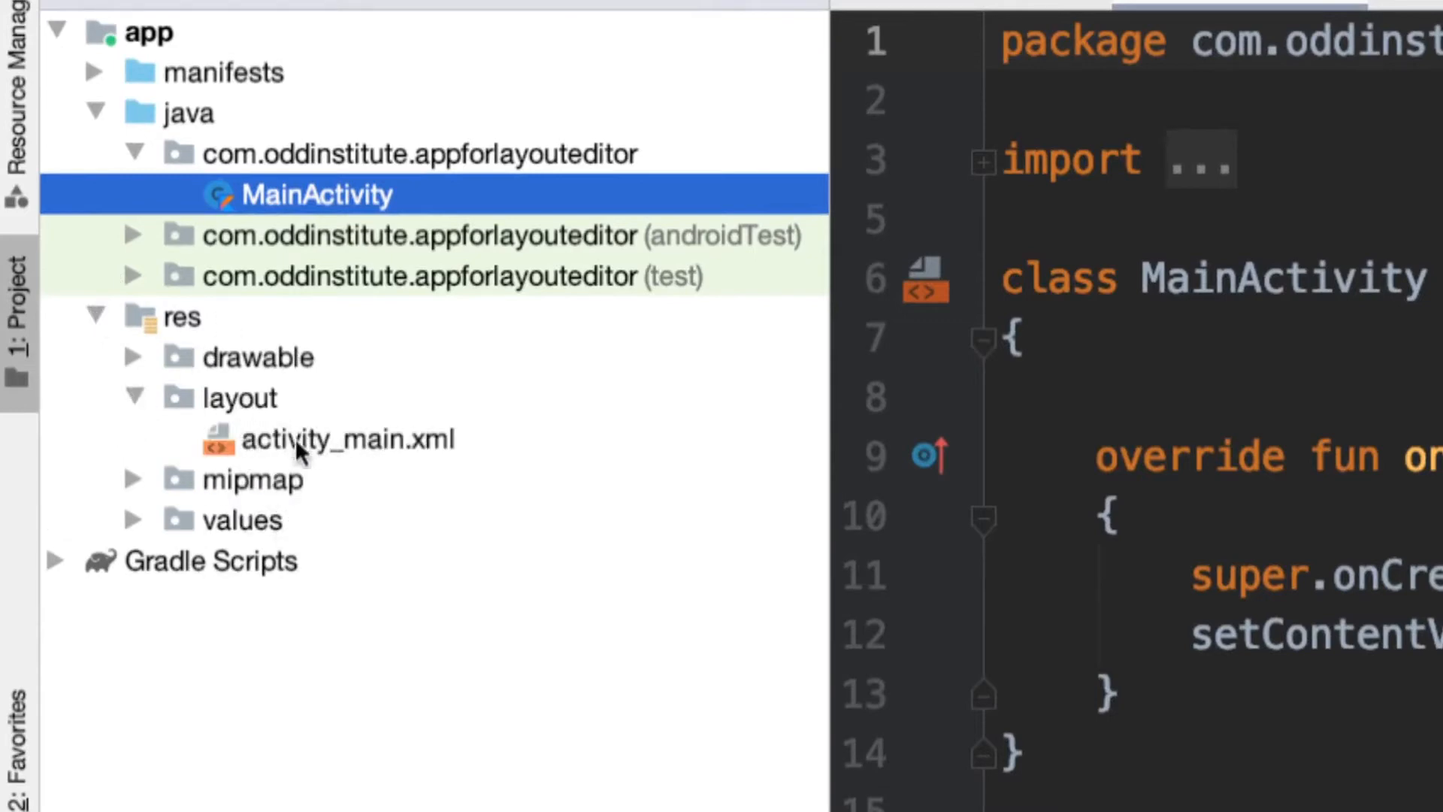
pyautogui.doubleClick(347, 438)
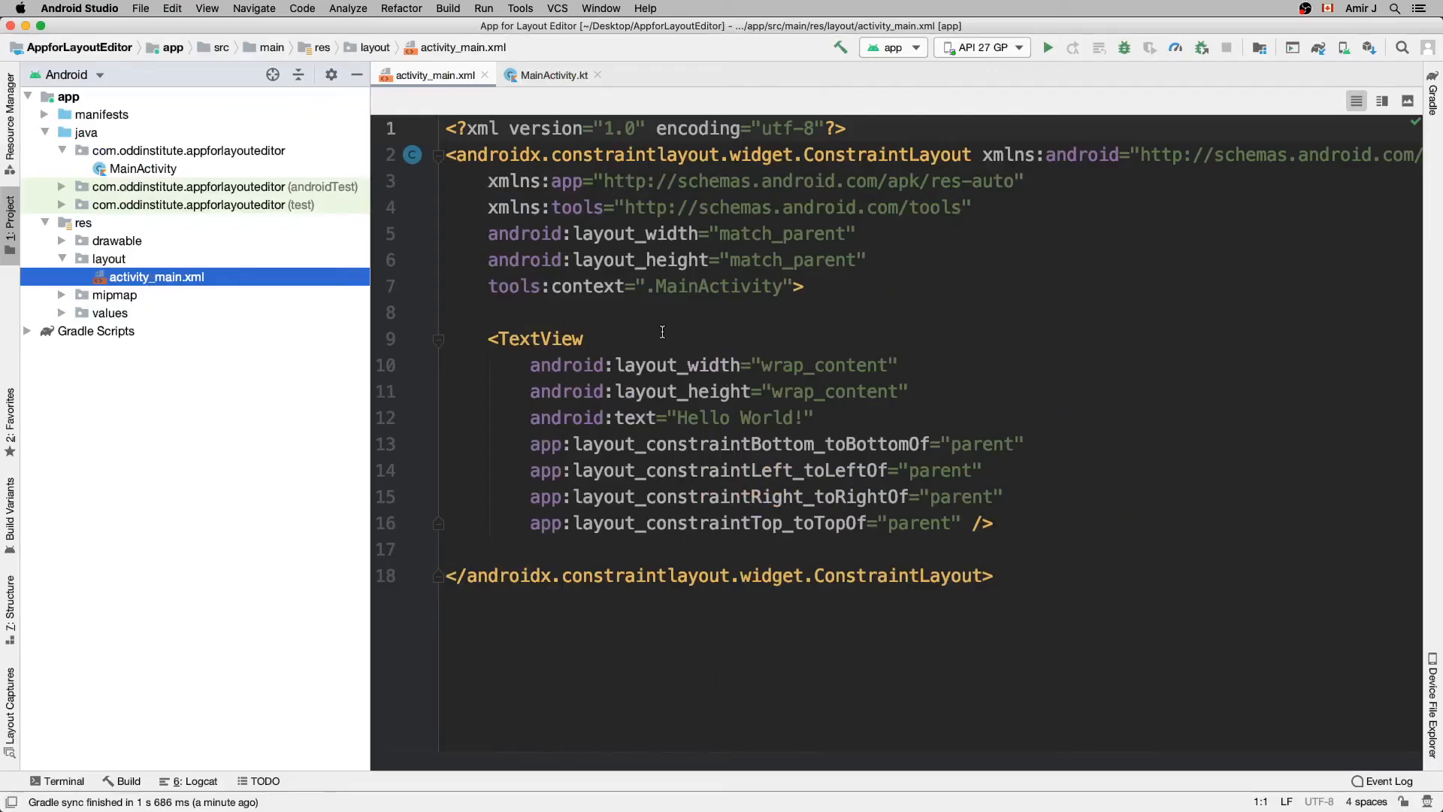
pyautogui.moveTo(847, 387)
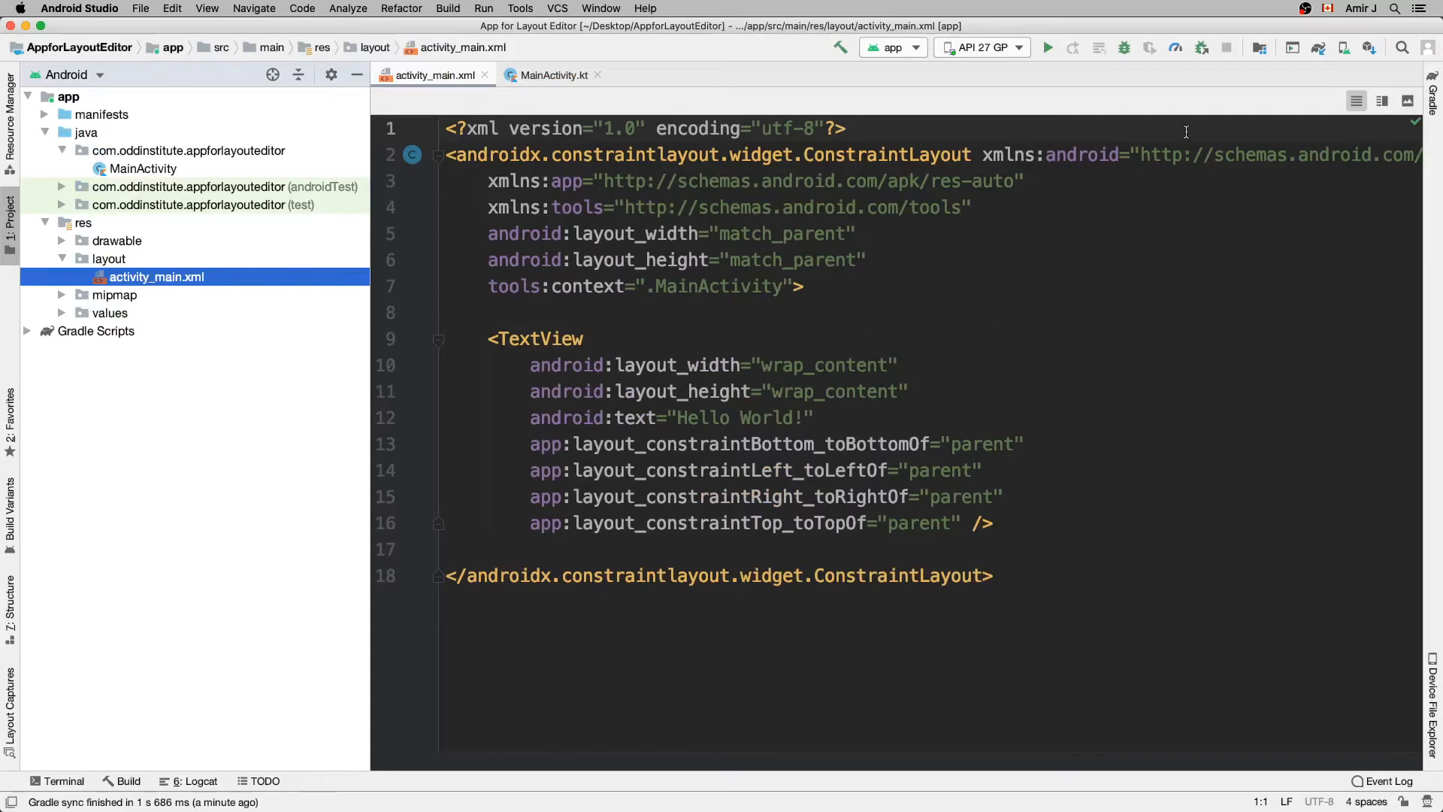
pyautogui.moveTo(1151, 219)
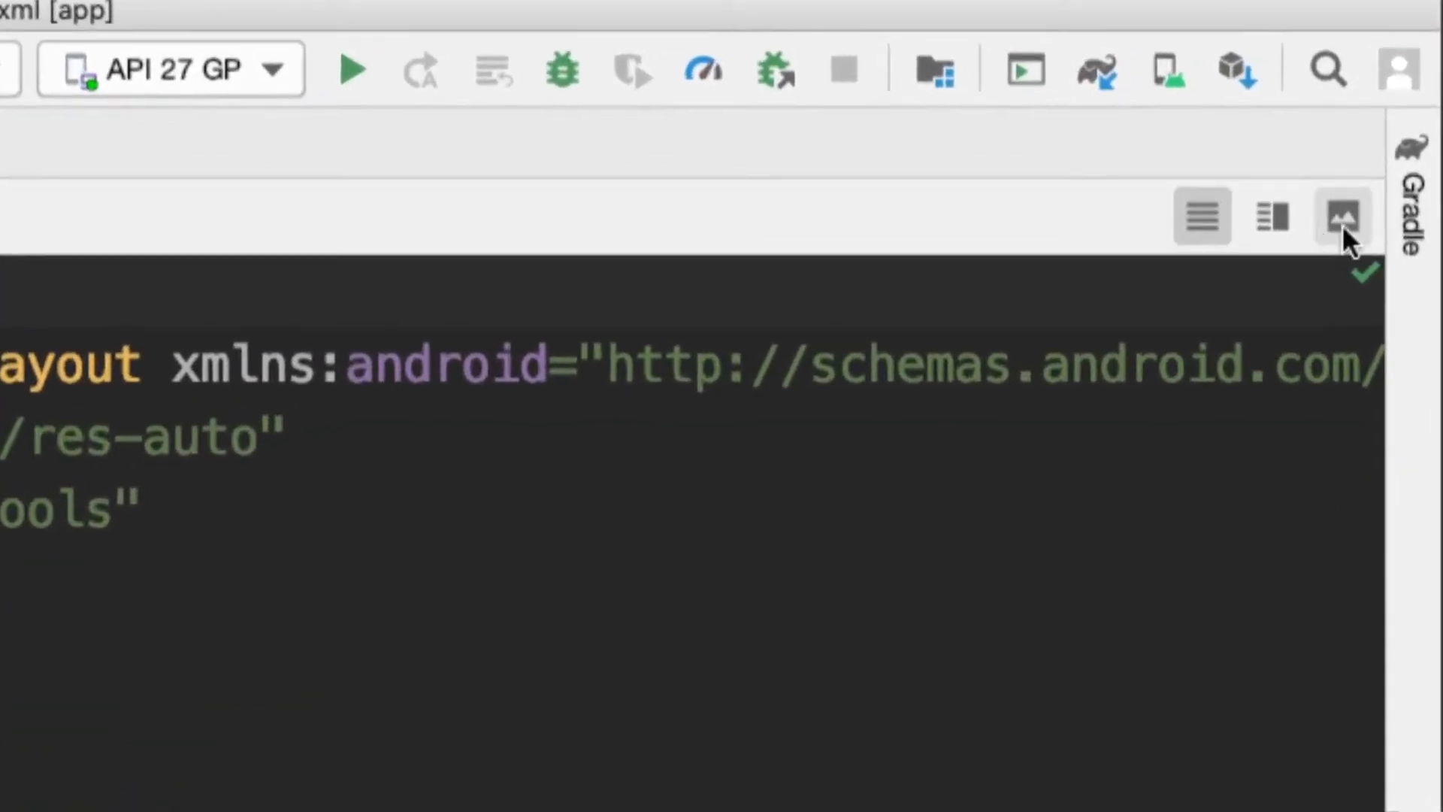
# Switch activity_main to Design view and select the root ConstraintLayout.
pyautogui.click(1344, 217)
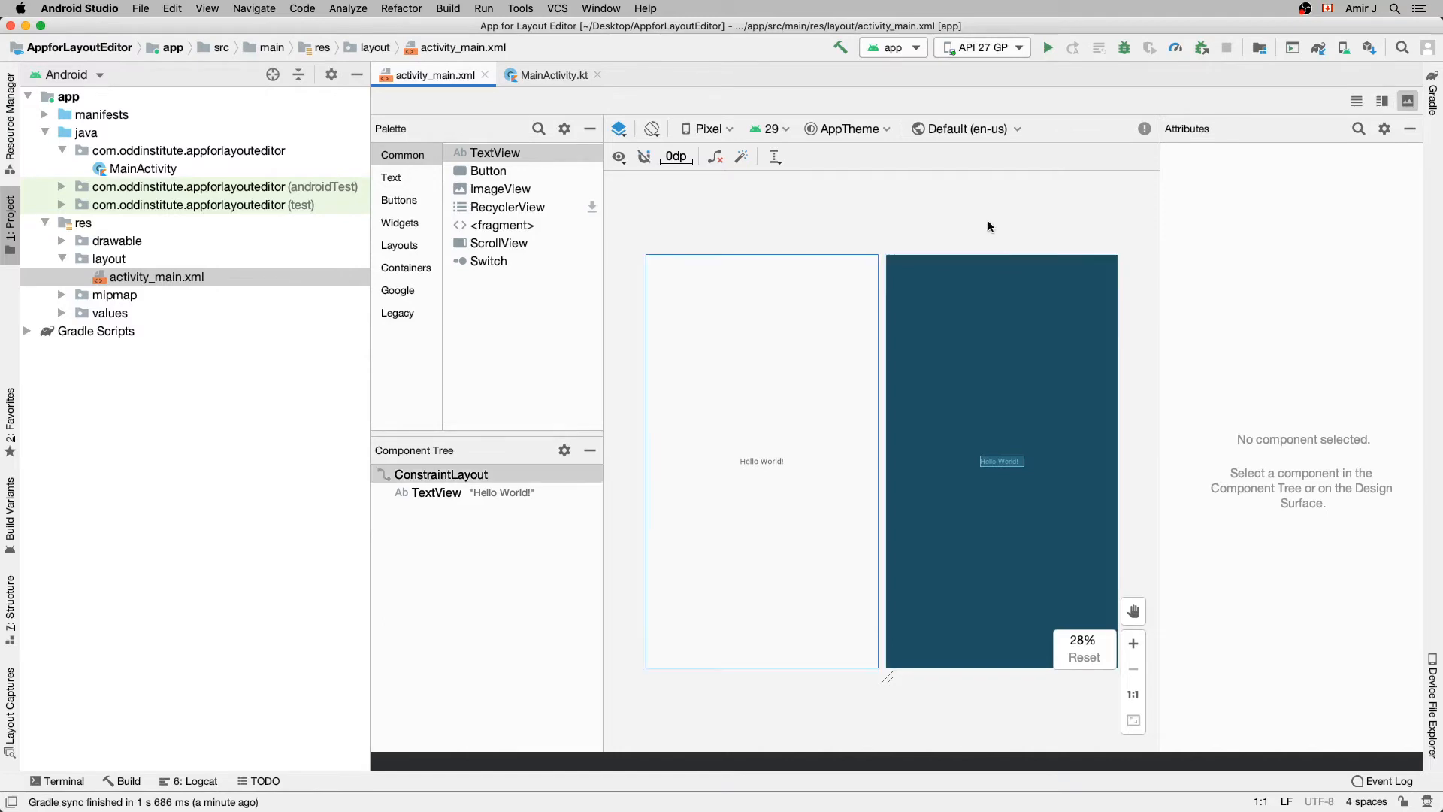
pyautogui.click(440, 473)
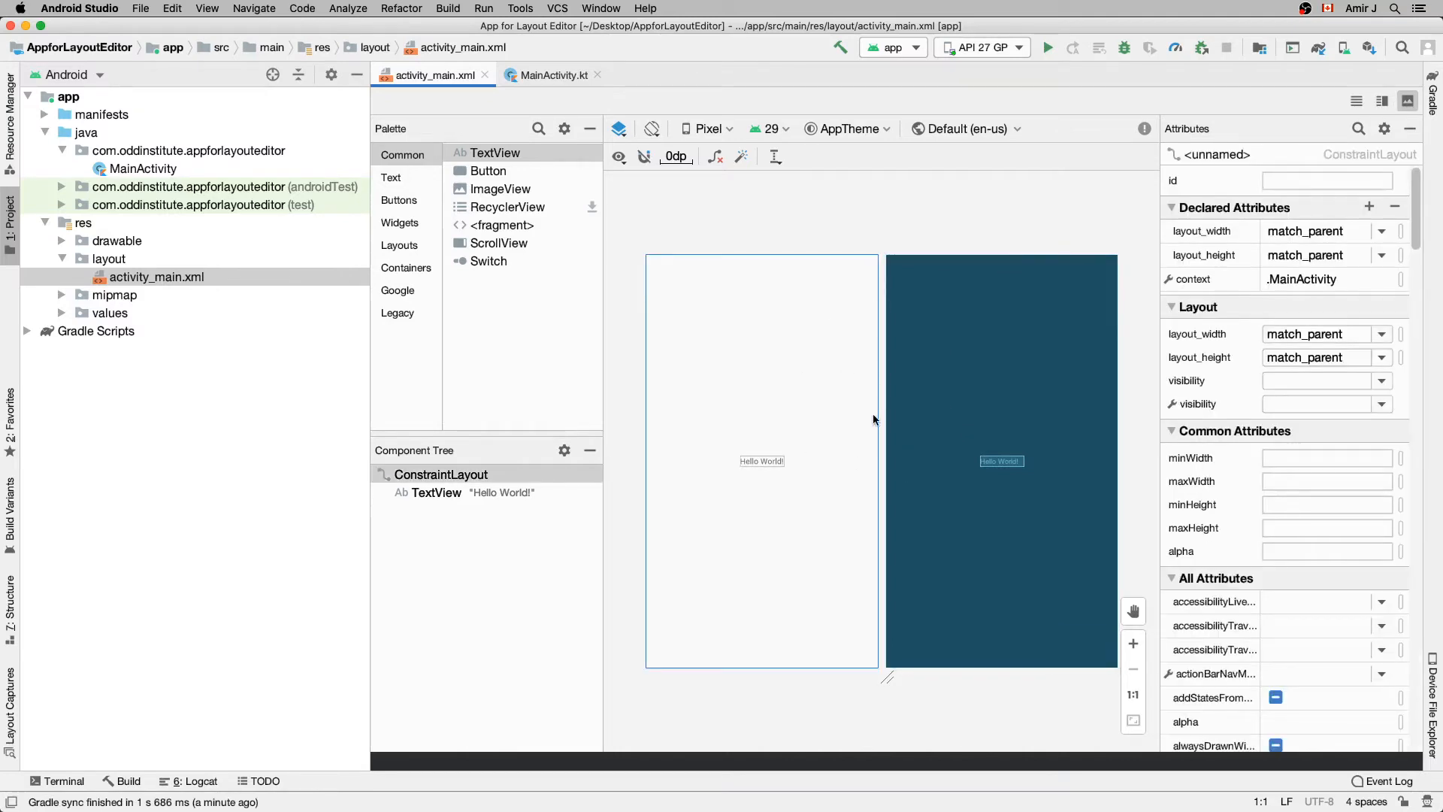
pyautogui.moveTo(949, 481)
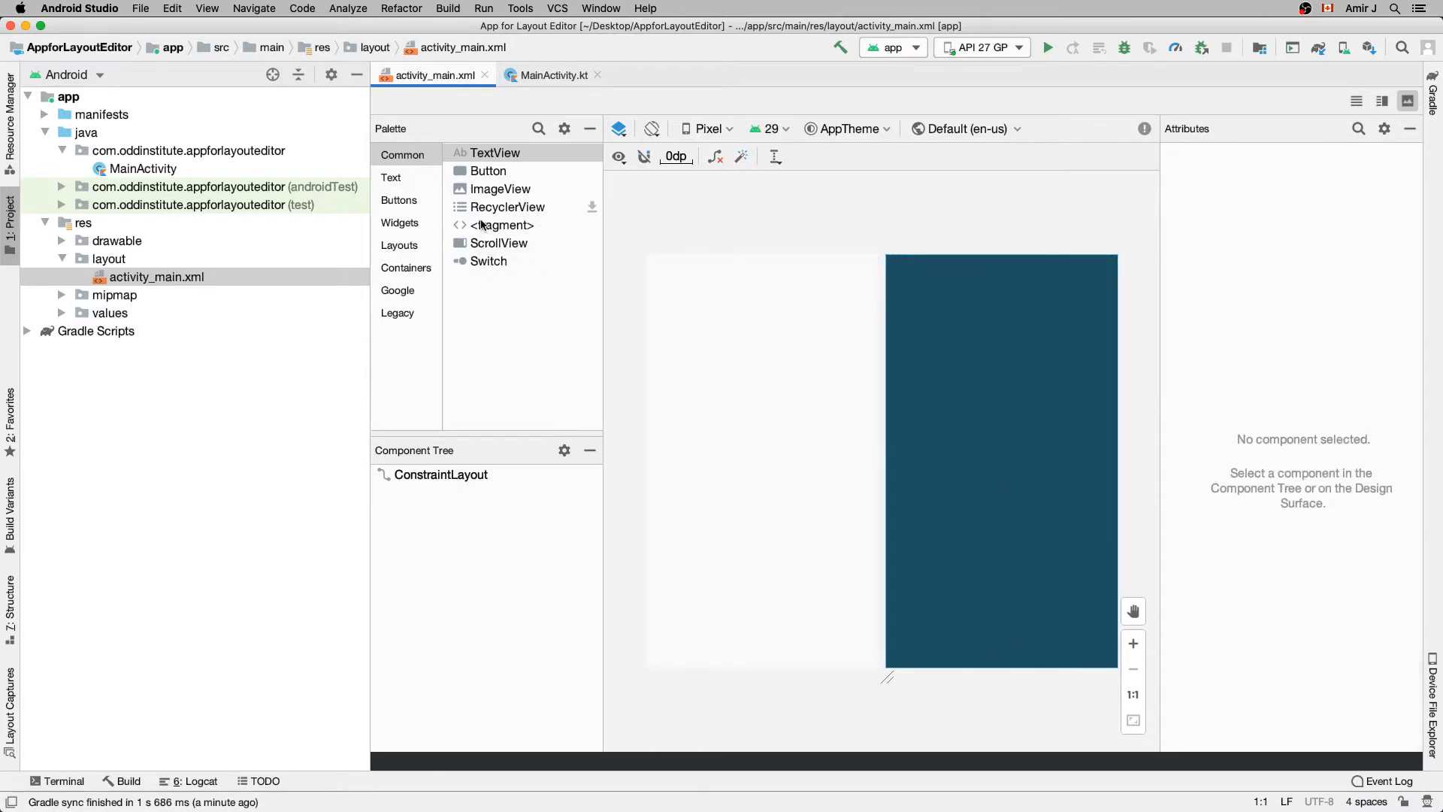
pyautogui.moveTo(568, 268)
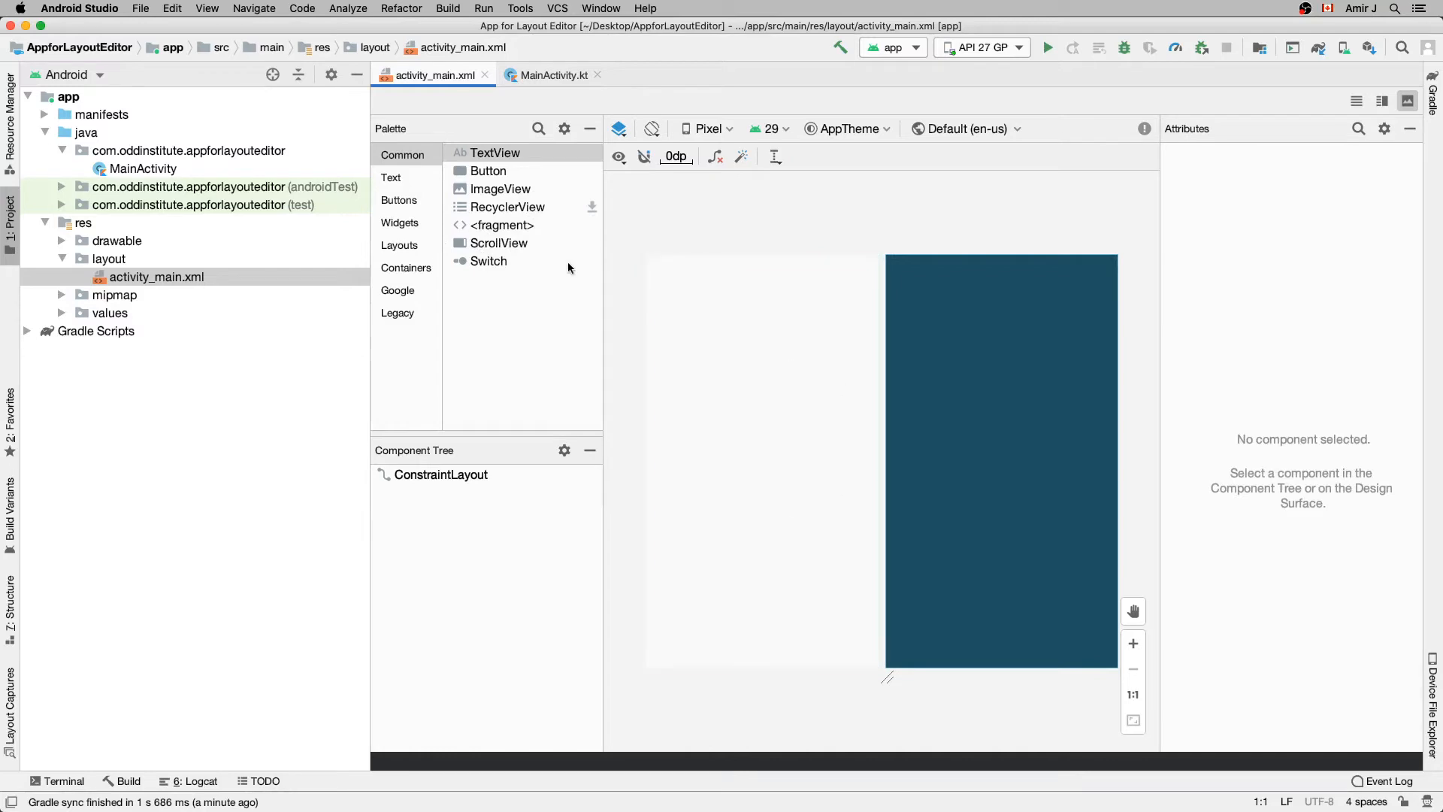
# Add a Button at the top of the layout with text 'Register'.
pyautogui.moveTo(487, 171); pyautogui.dragTo(682, 307)
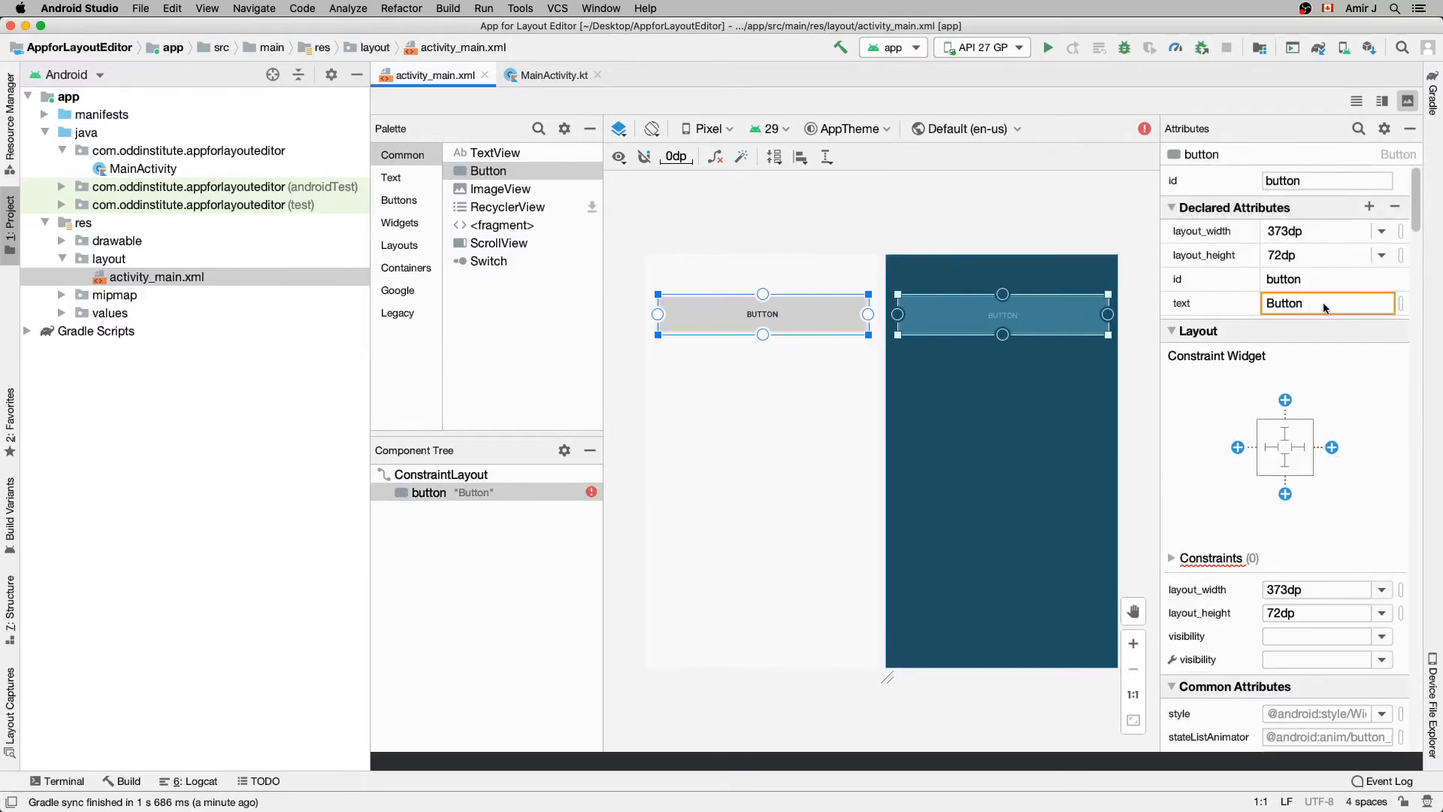
pyautogui.click(1327, 302)
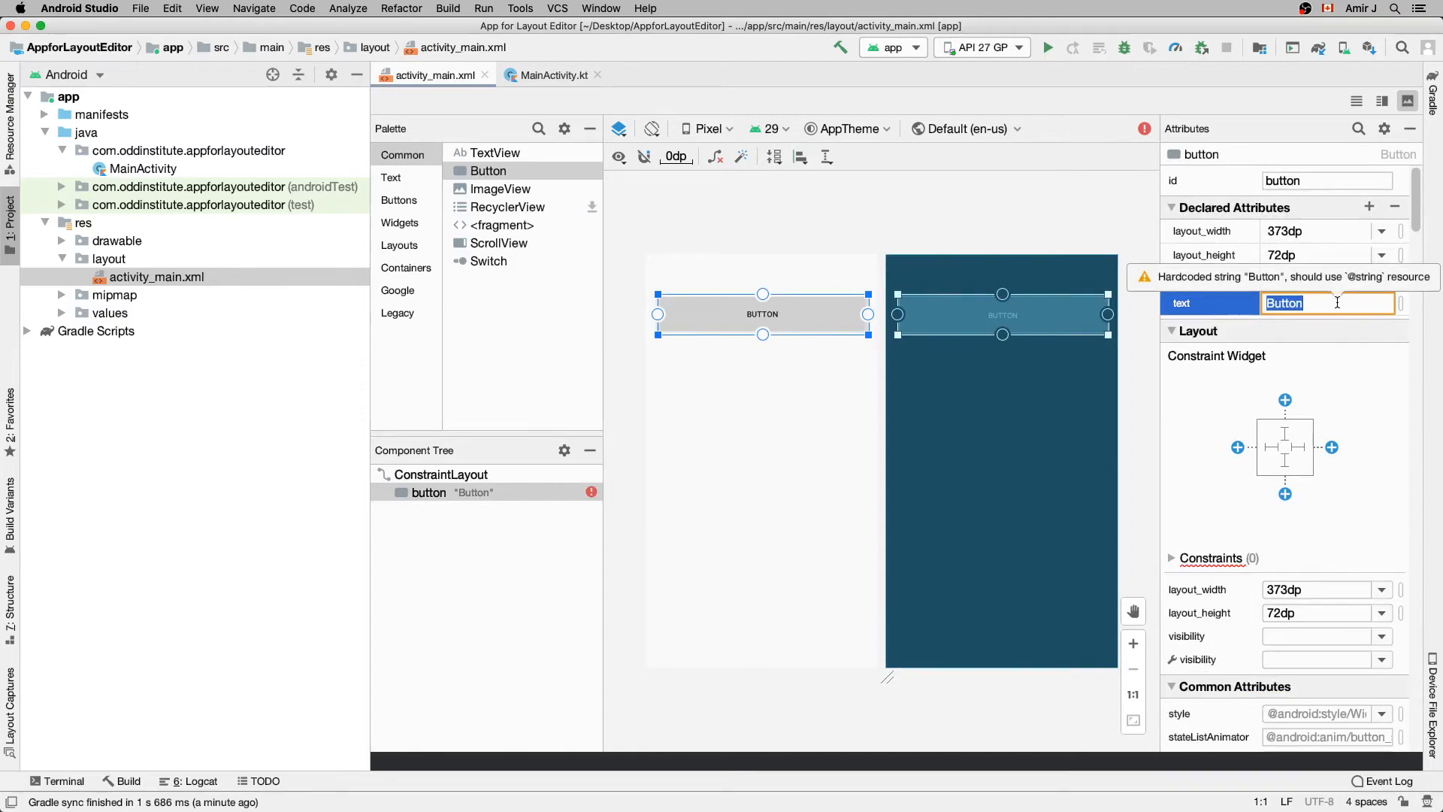
pyautogui.write('Register')
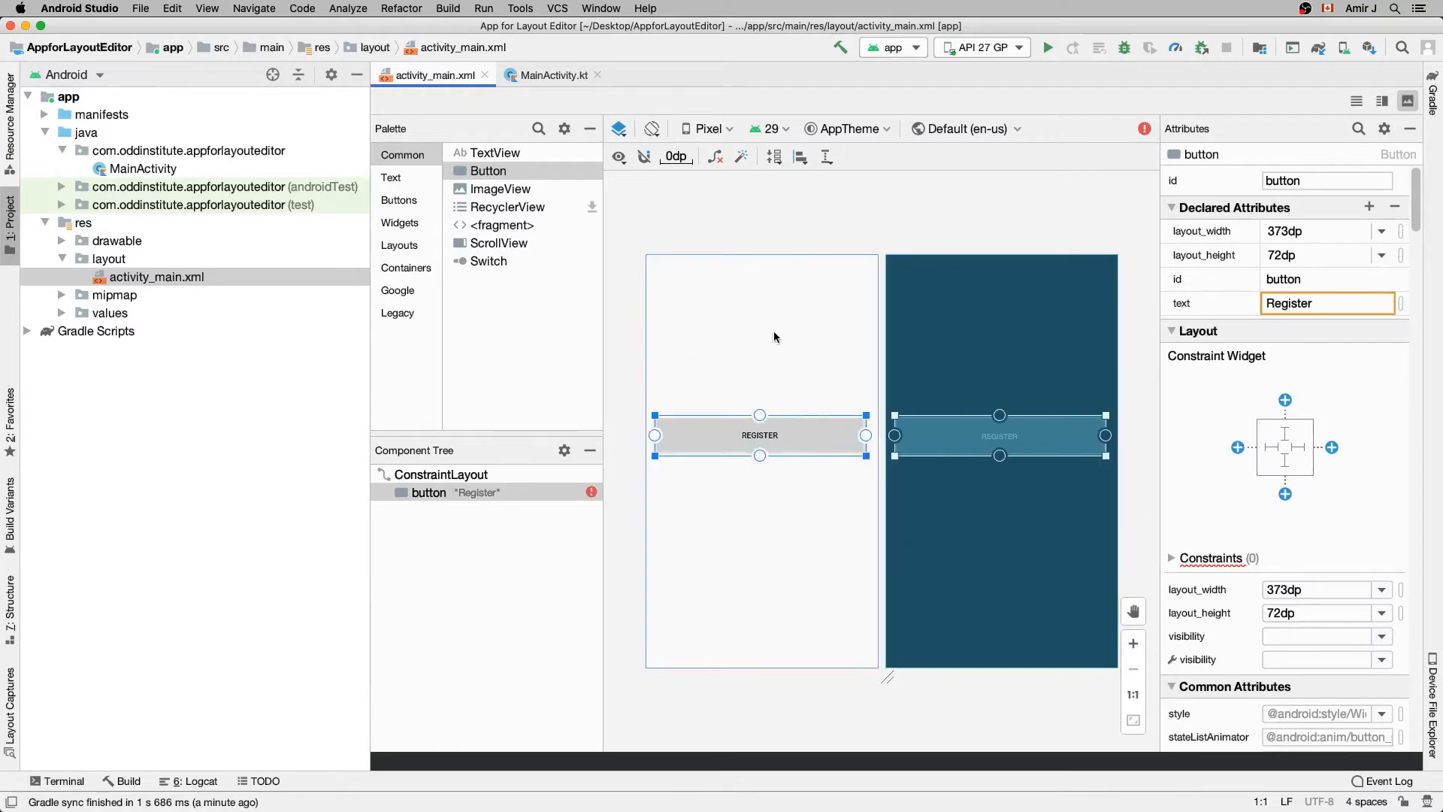
# Add a widened Plain Text field reading 'Username' above Register.
pyautogui.click(391, 178)
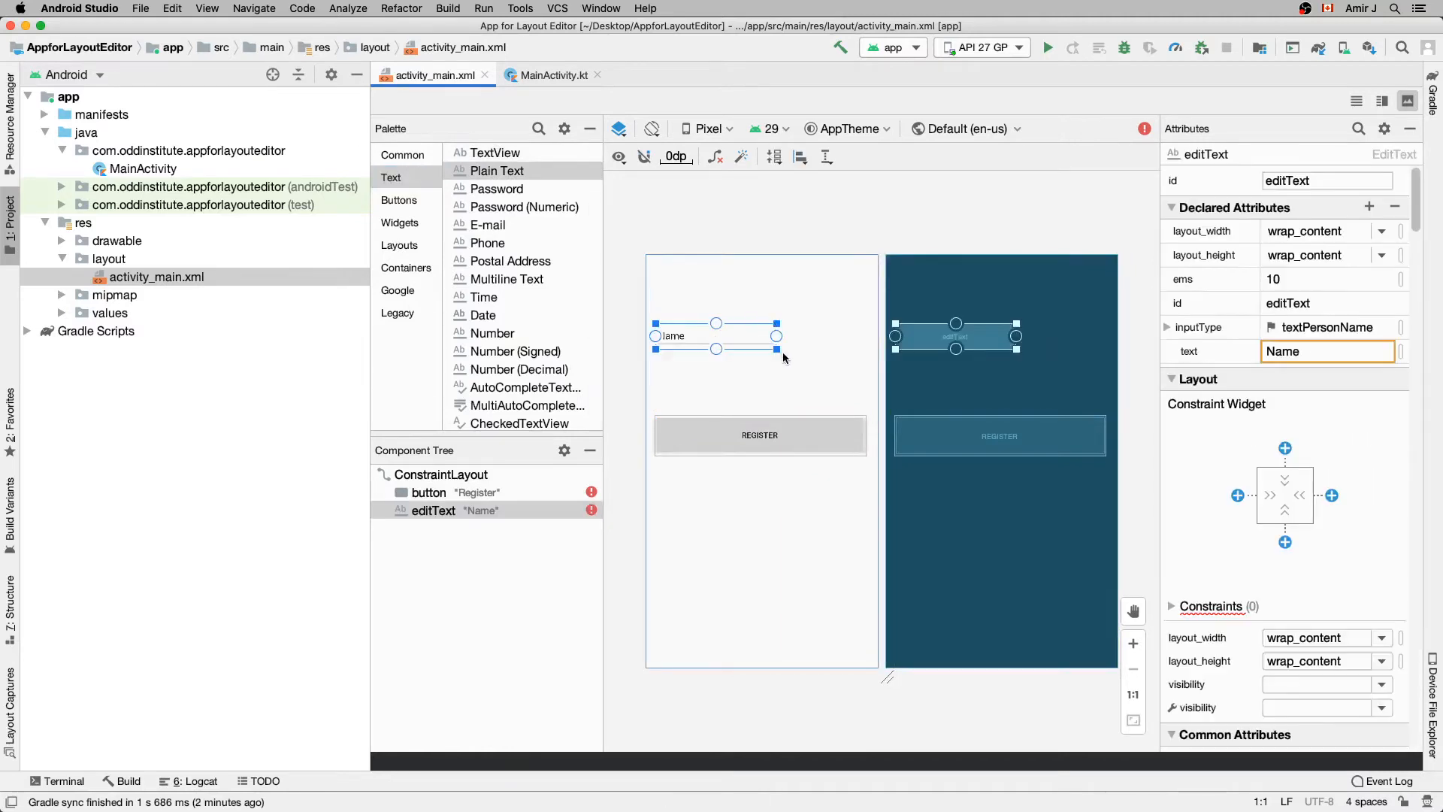
pyautogui.moveTo(777, 336); pyautogui.dragTo(861, 336)
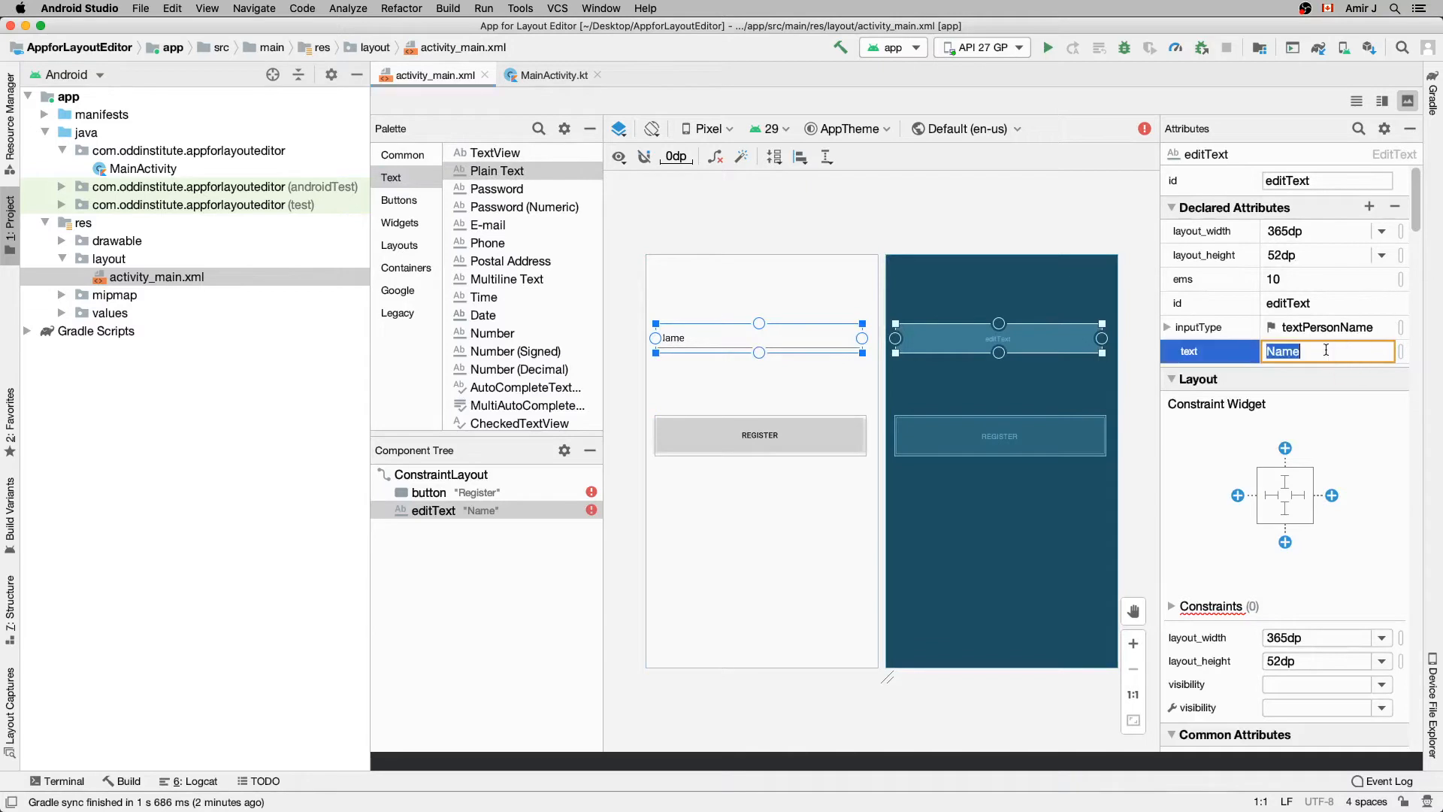
pyautogui.write('Username')
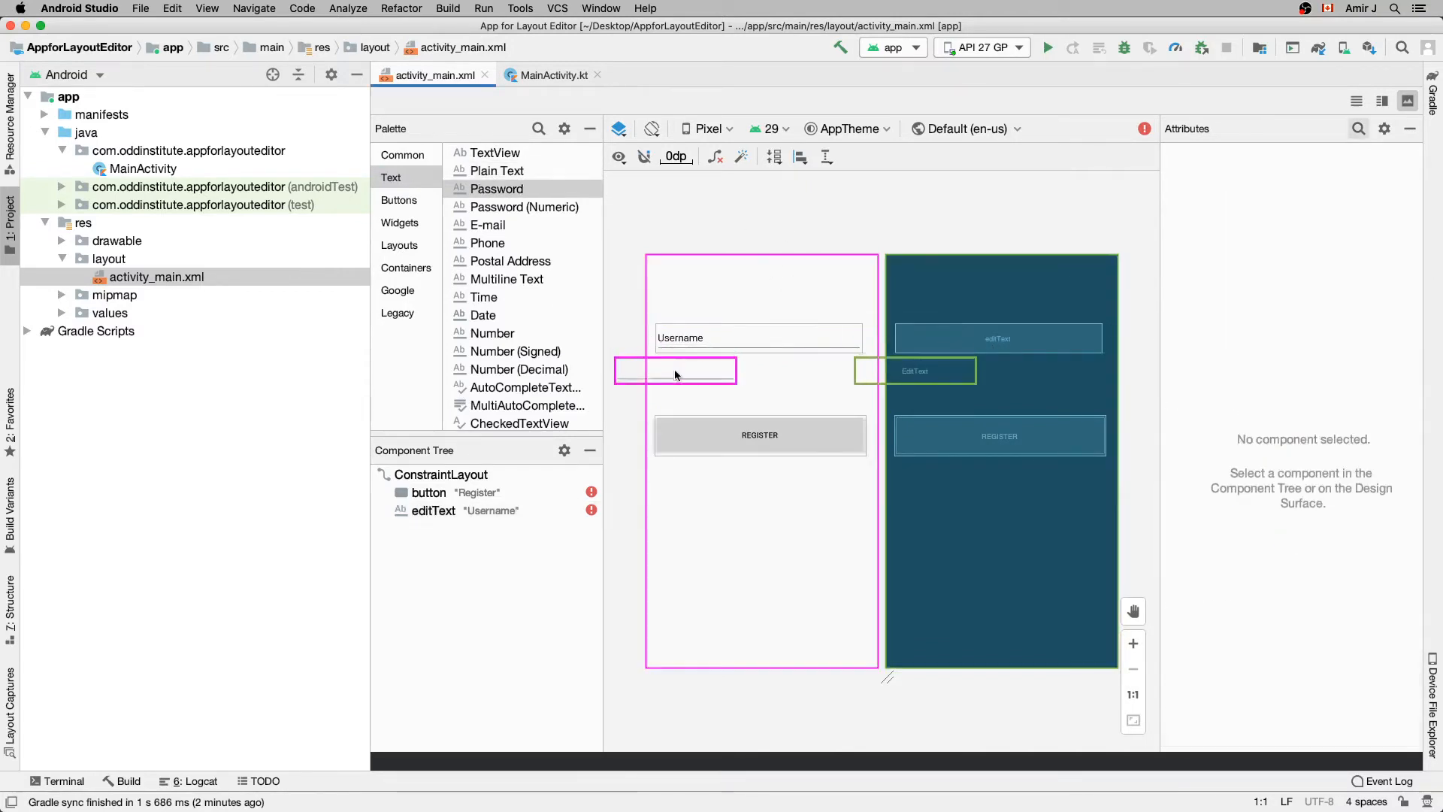
# Add a Password field below Username, then browse the Buttons, Text, Layouts and Containers palette categories.
pyautogui.click(675, 370)
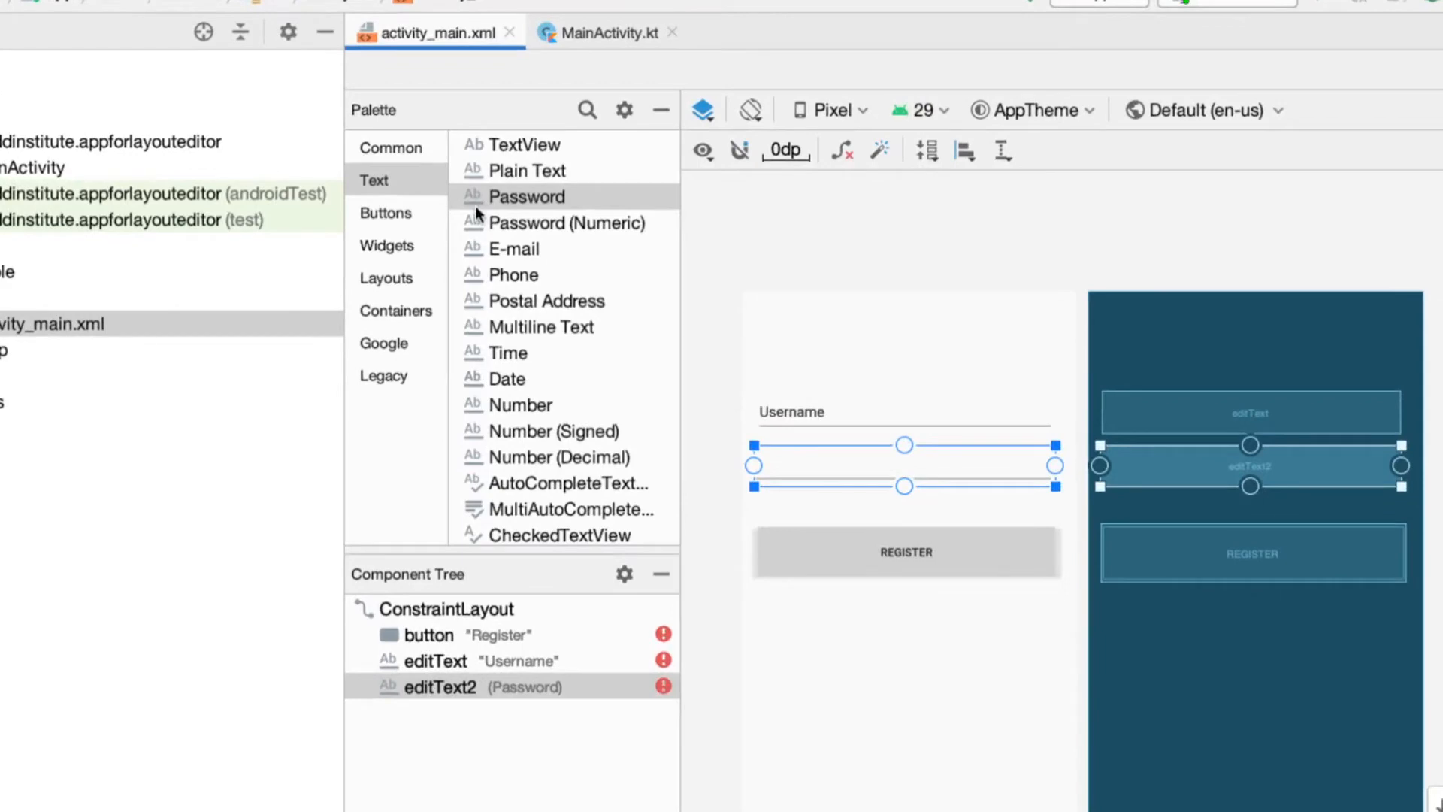
pyautogui.click(385, 212)
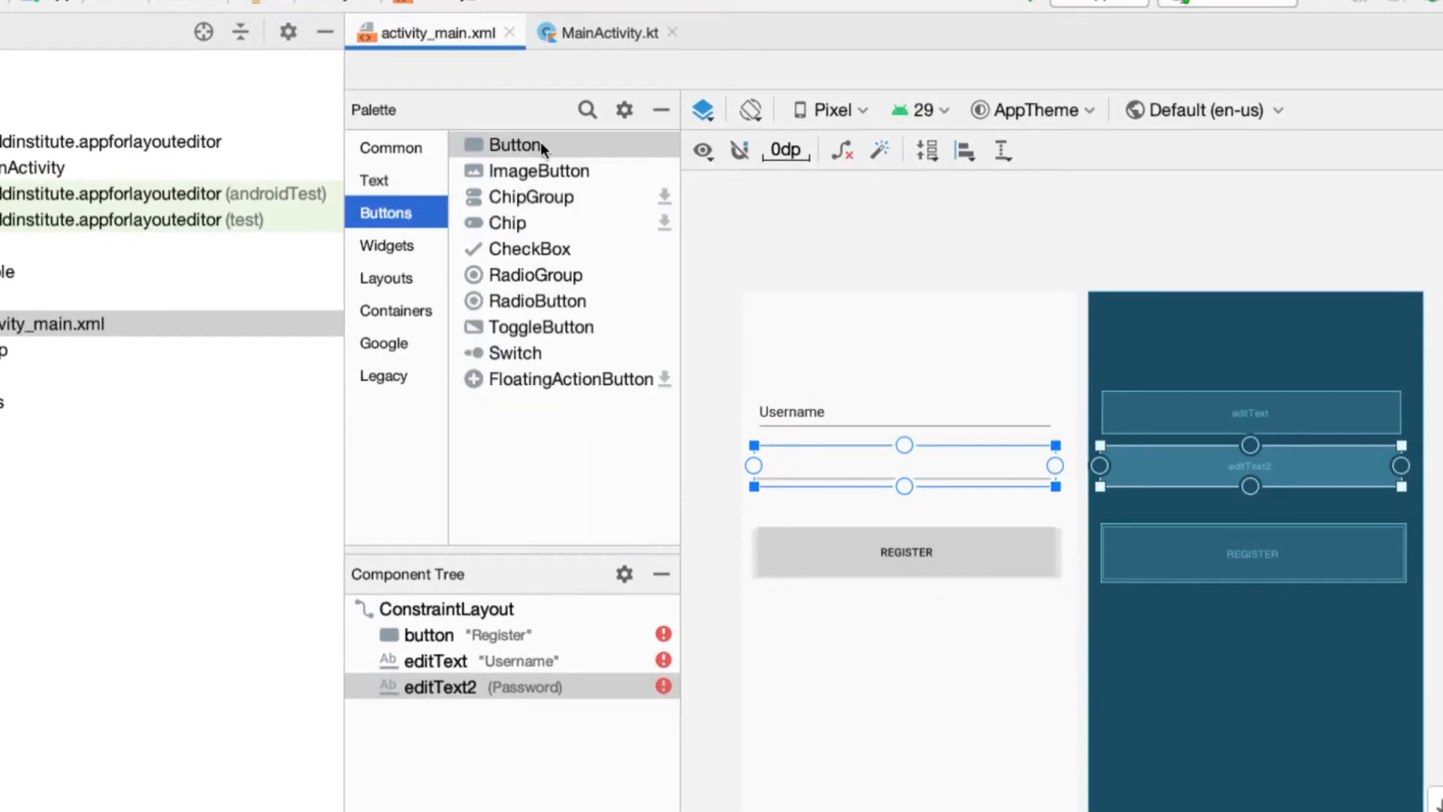
pyautogui.moveTo(505, 260)
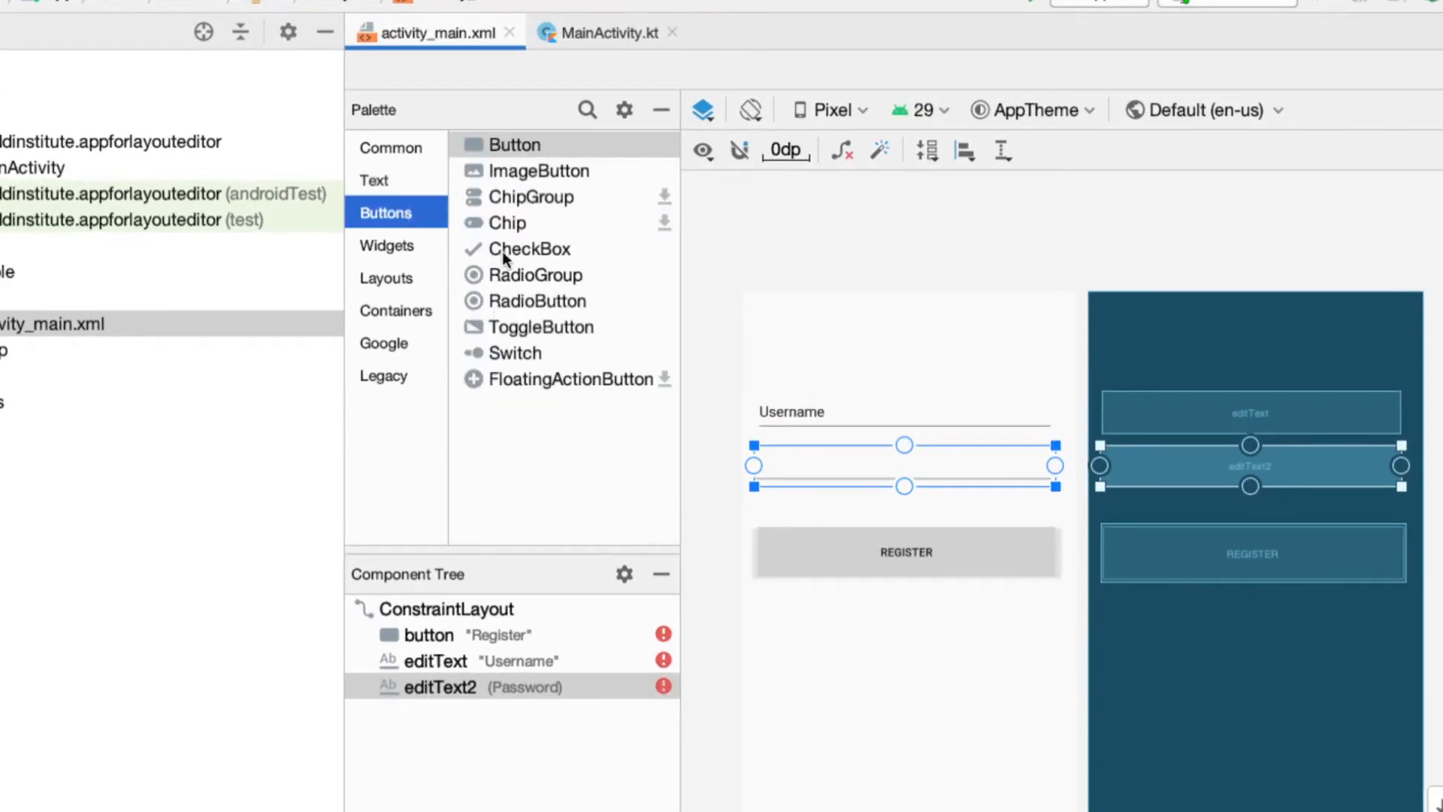
pyautogui.click(375, 181)
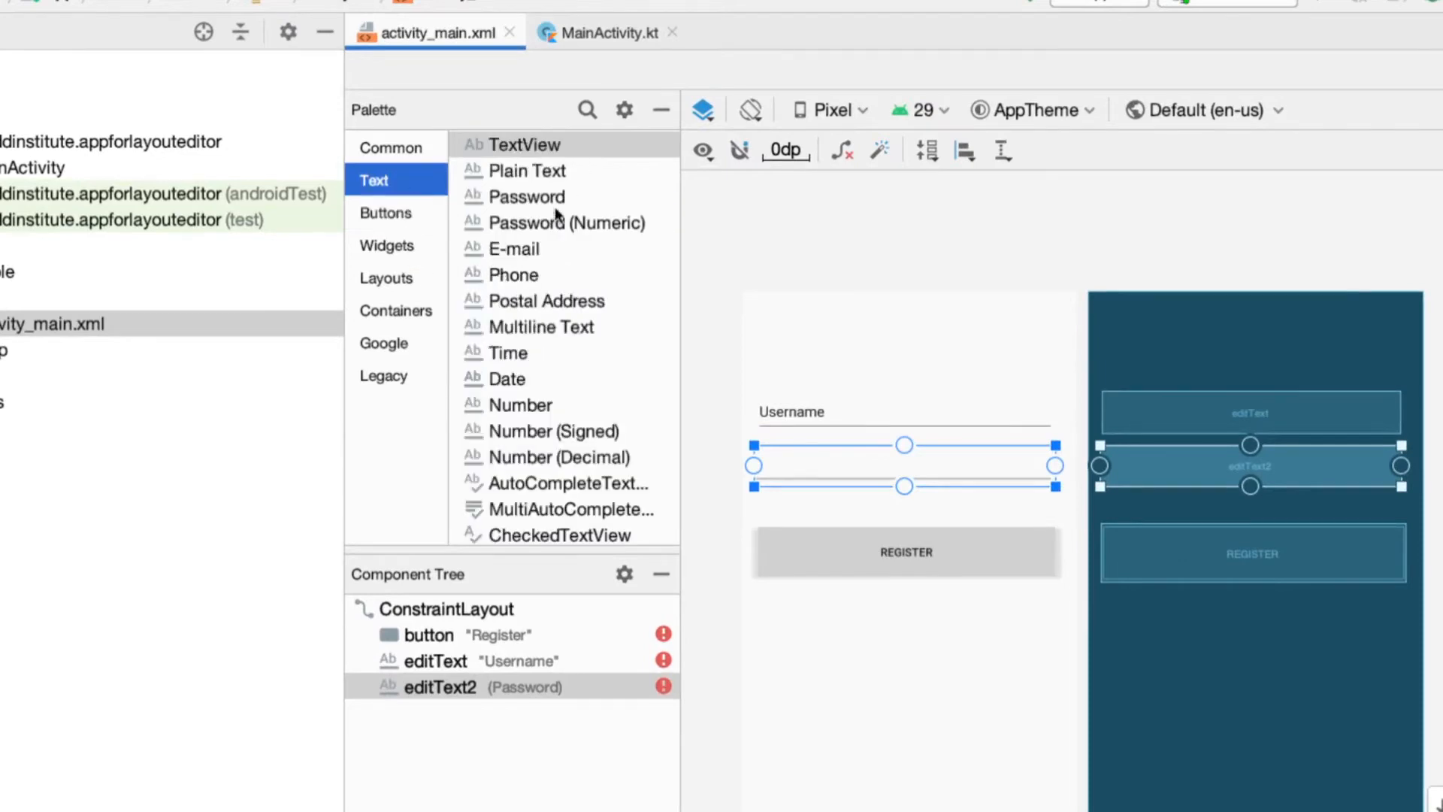
pyautogui.click(386, 277)
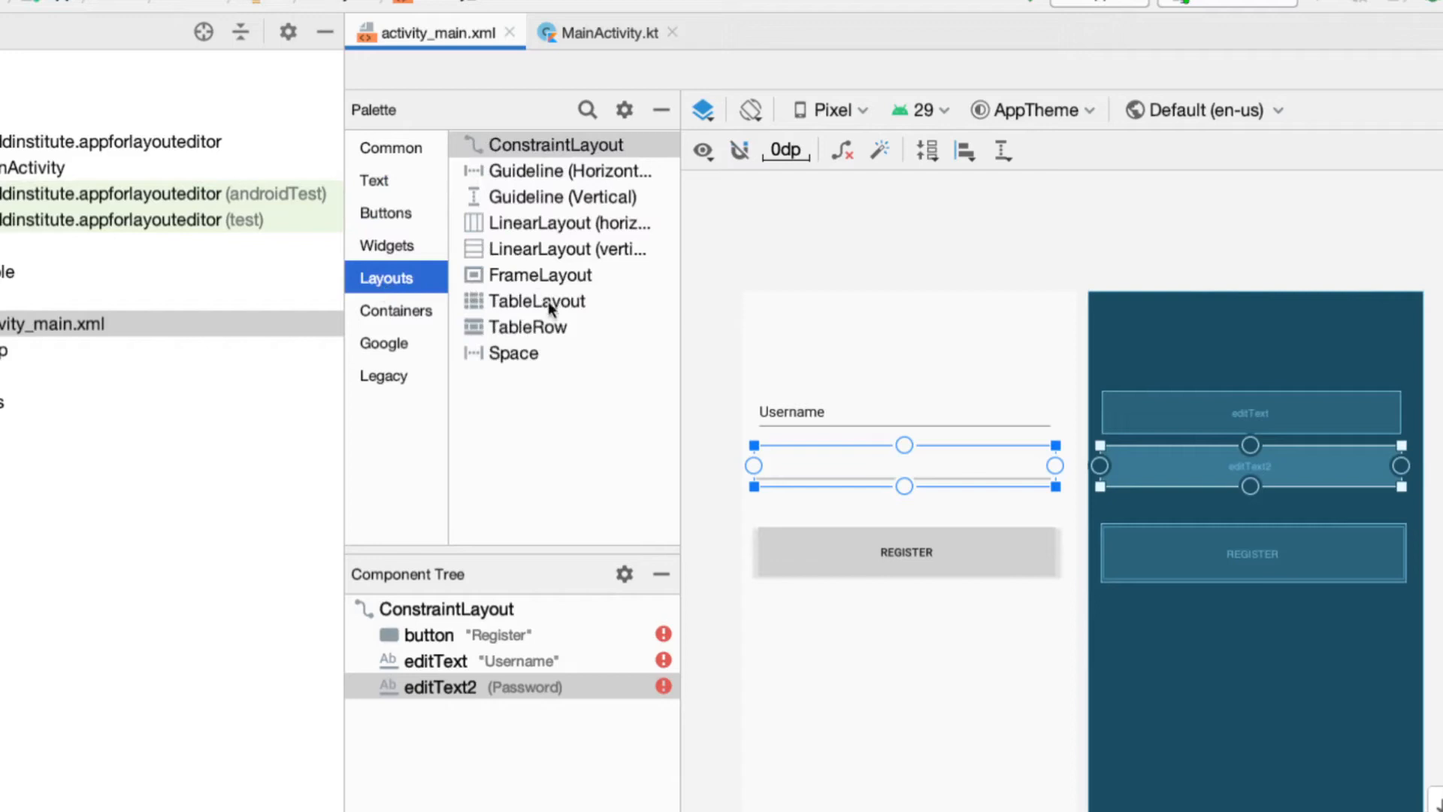
pyautogui.click(396, 310)
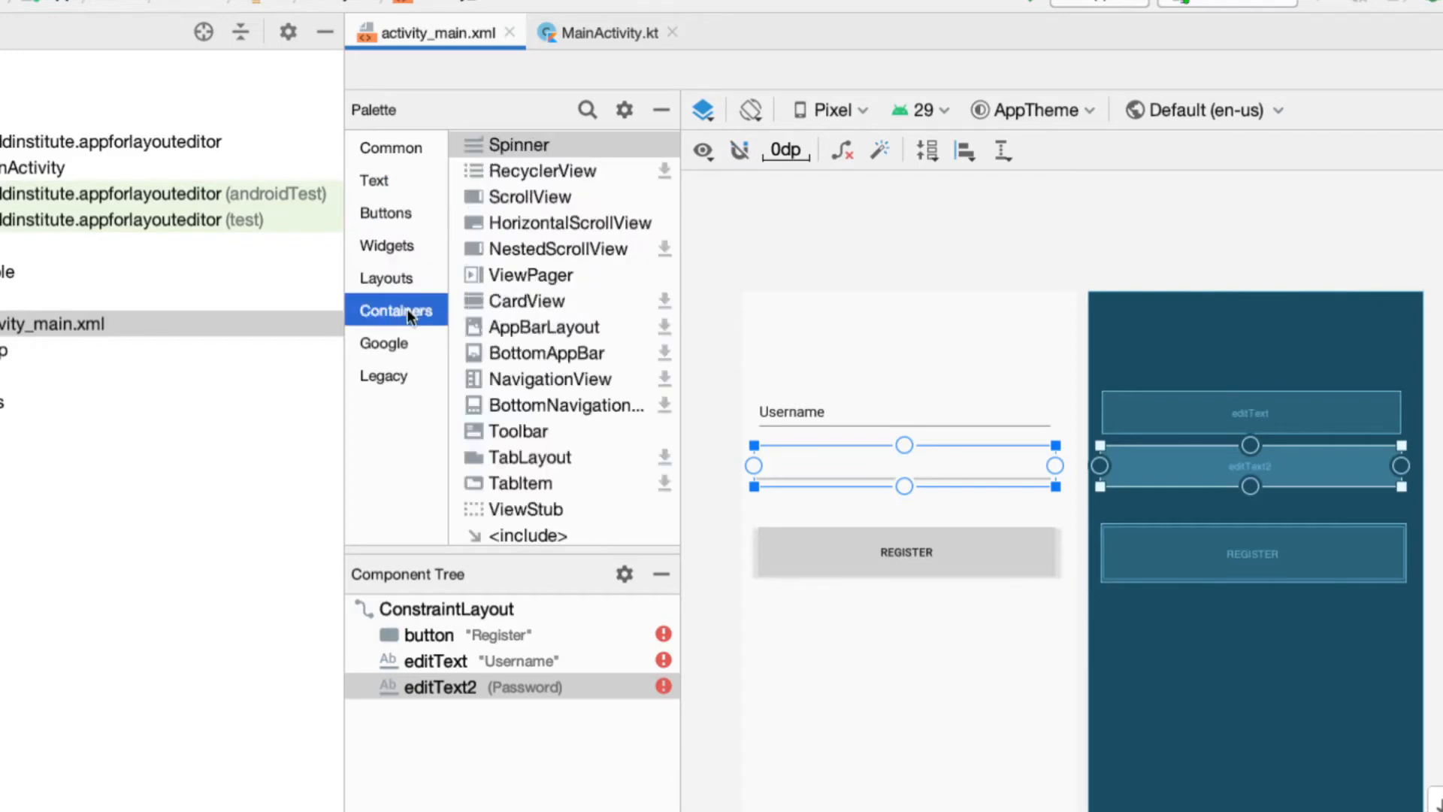
pyautogui.moveTo(442, 268)
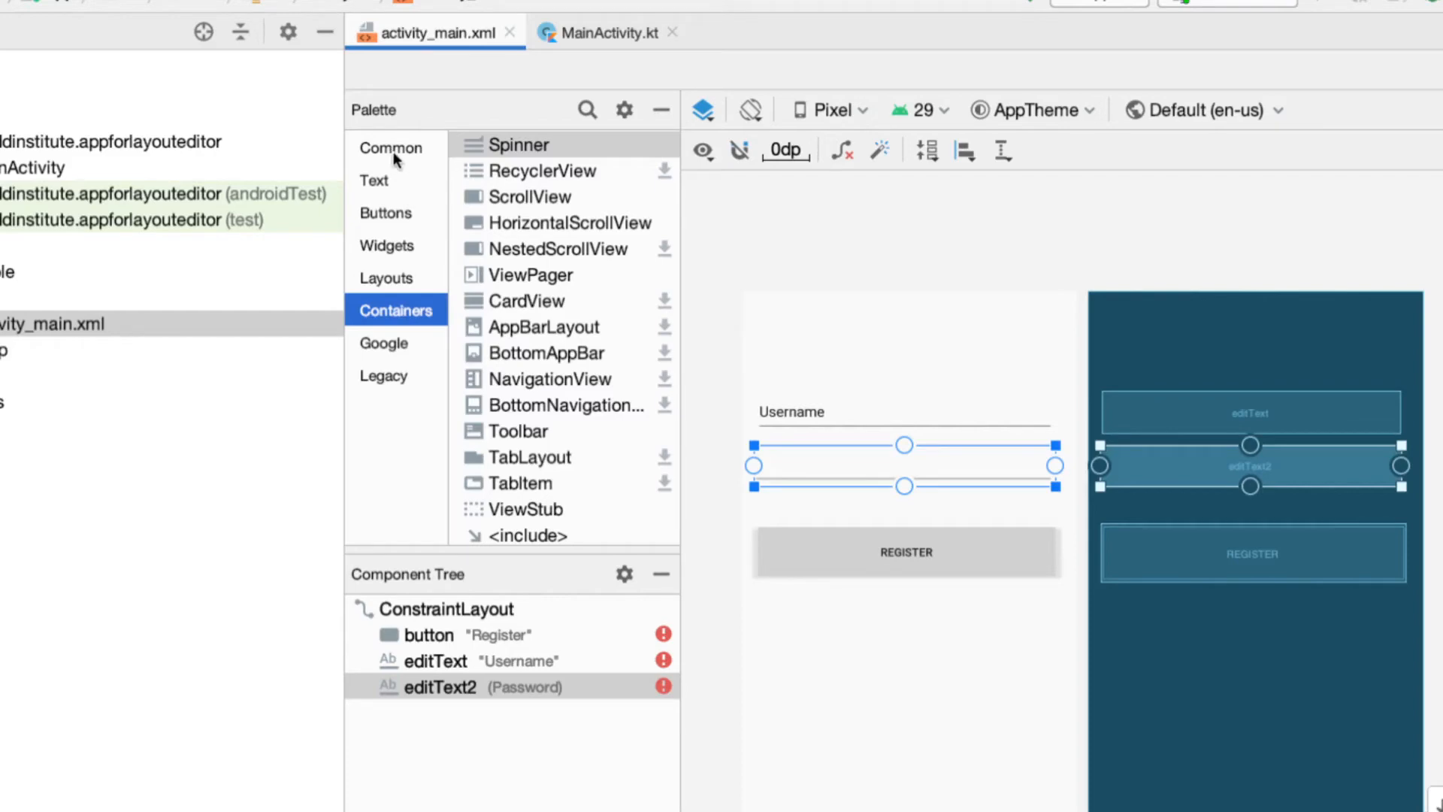
pyautogui.click(393, 147)
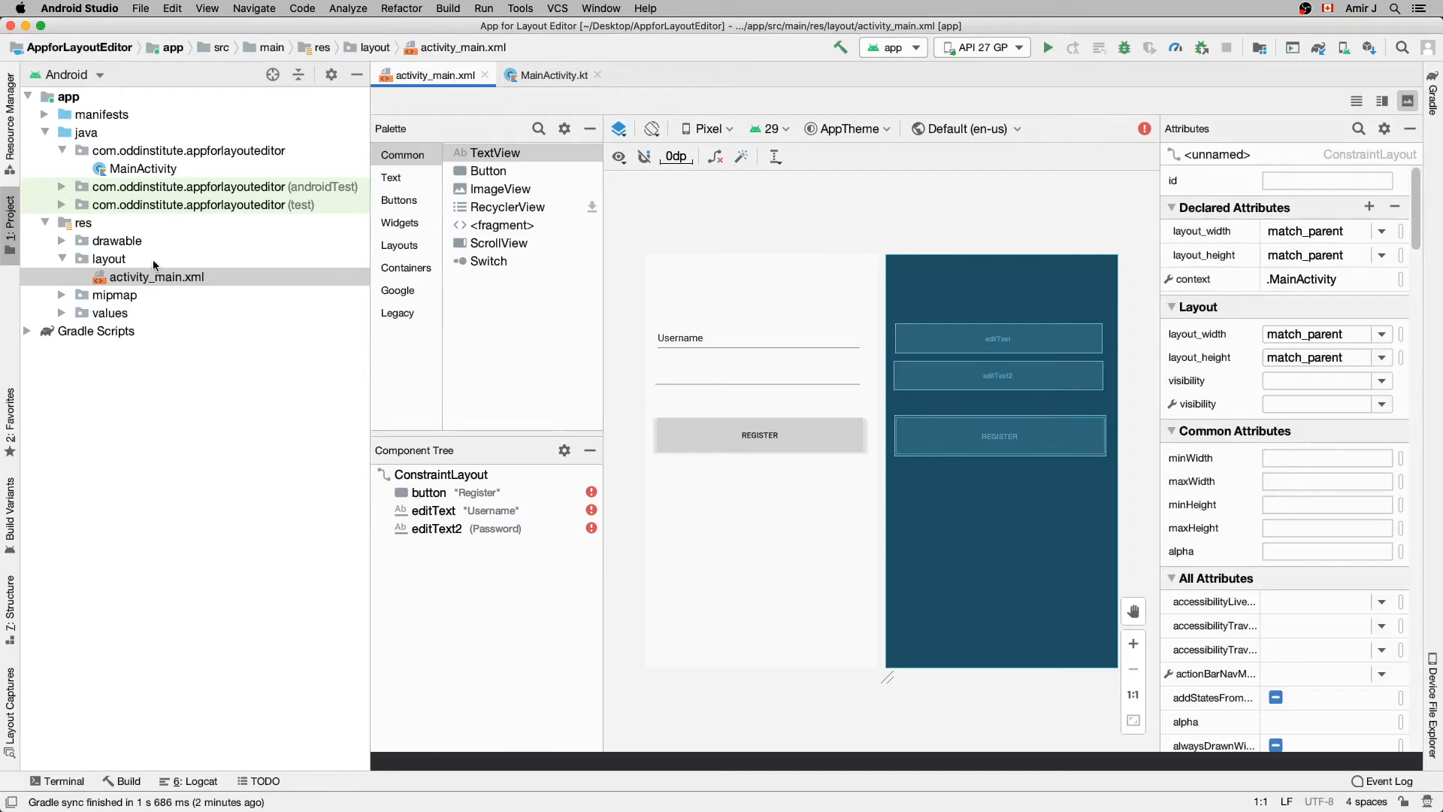
pyautogui.click(156, 277)
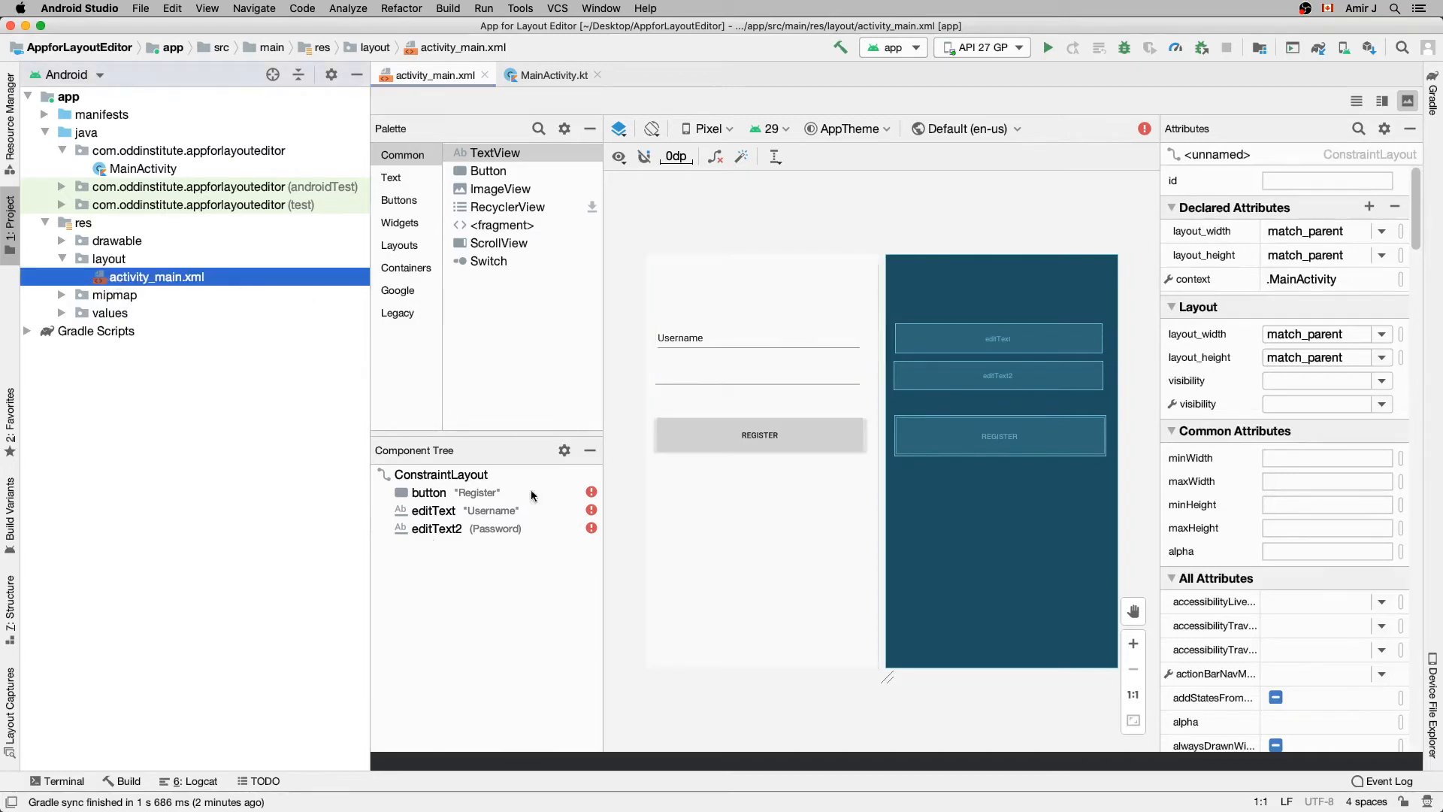
pyautogui.click(757, 435)
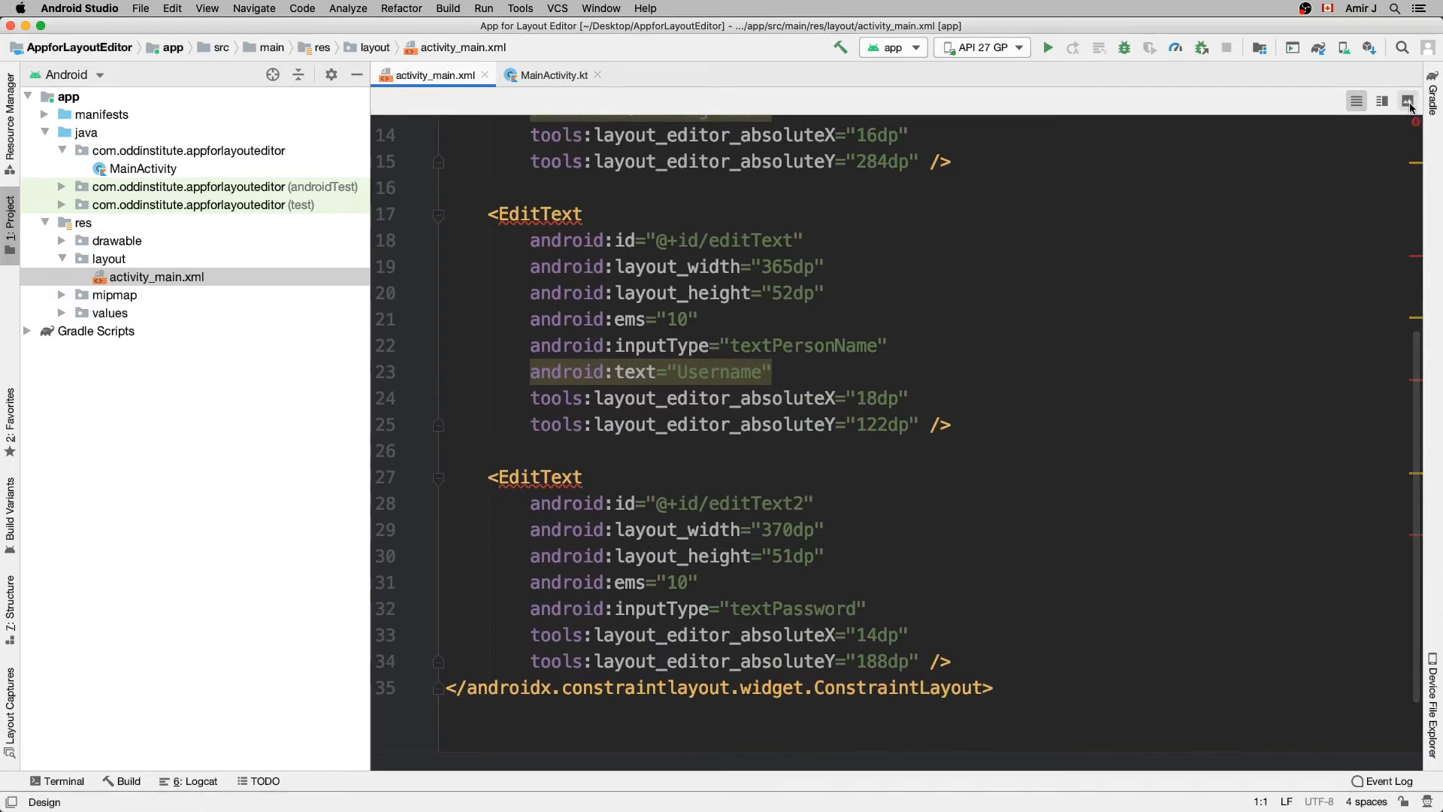
pyautogui.click(1407, 100)
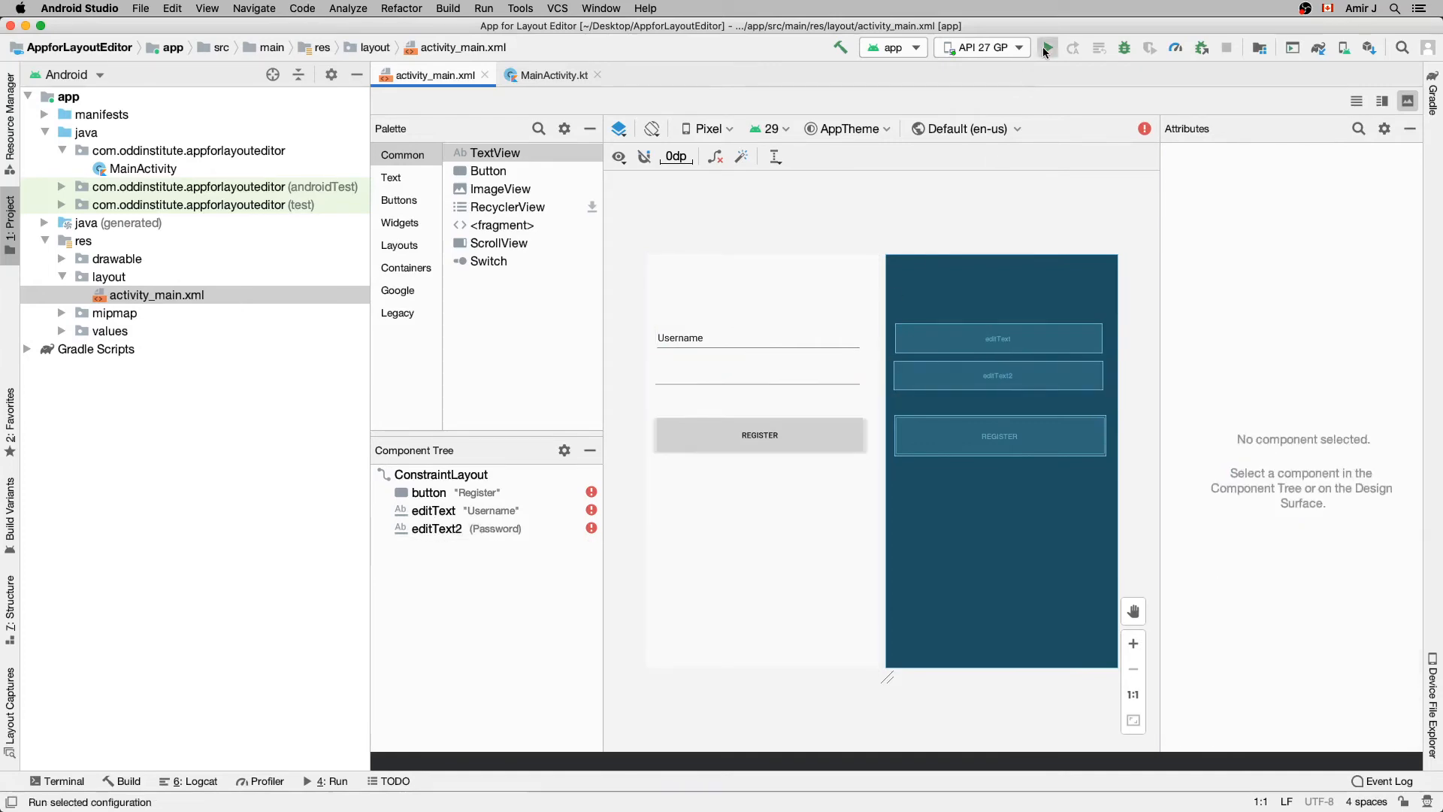
# Run the app on the emulator.
pyautogui.click(1046, 47)
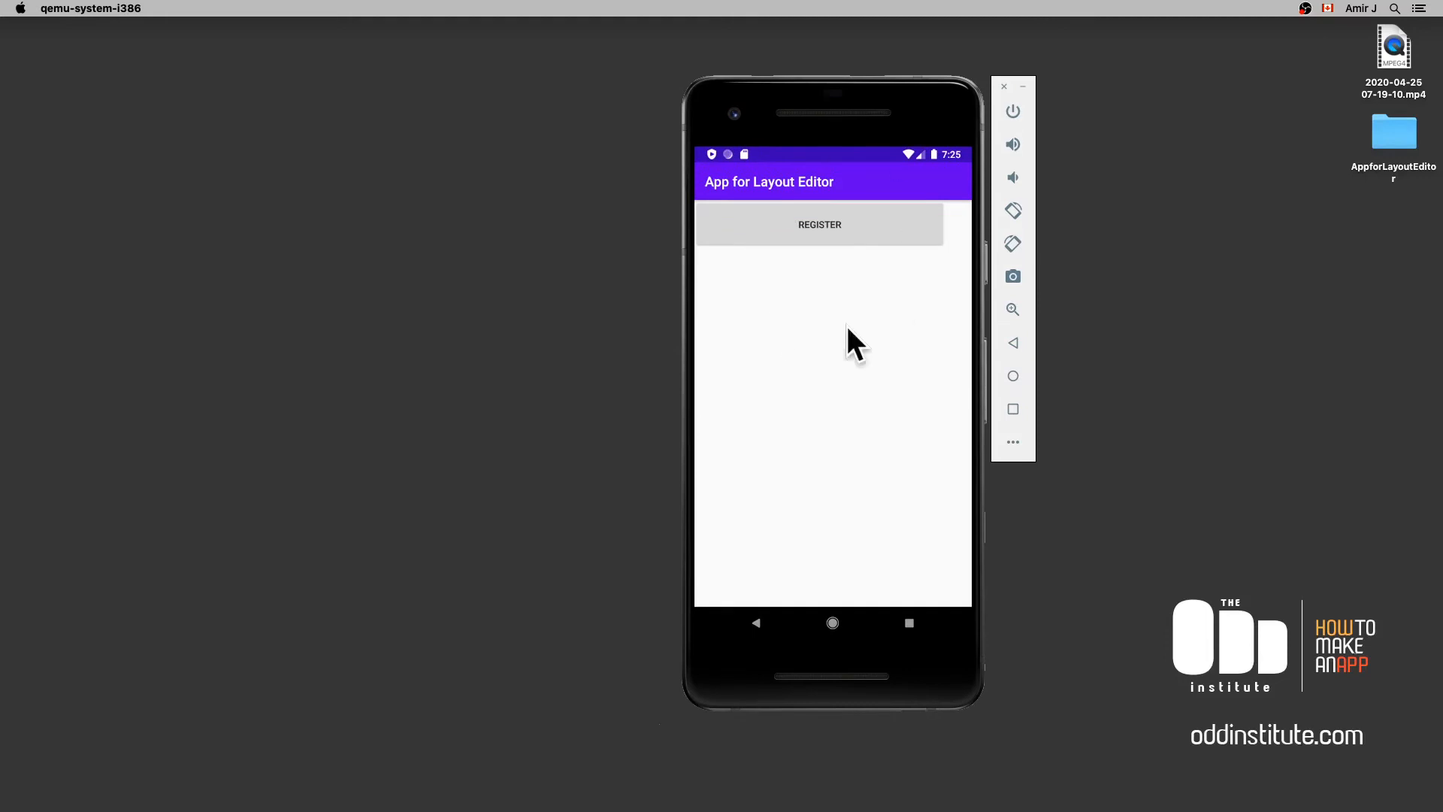
pyautogui.moveTo(809, 297)
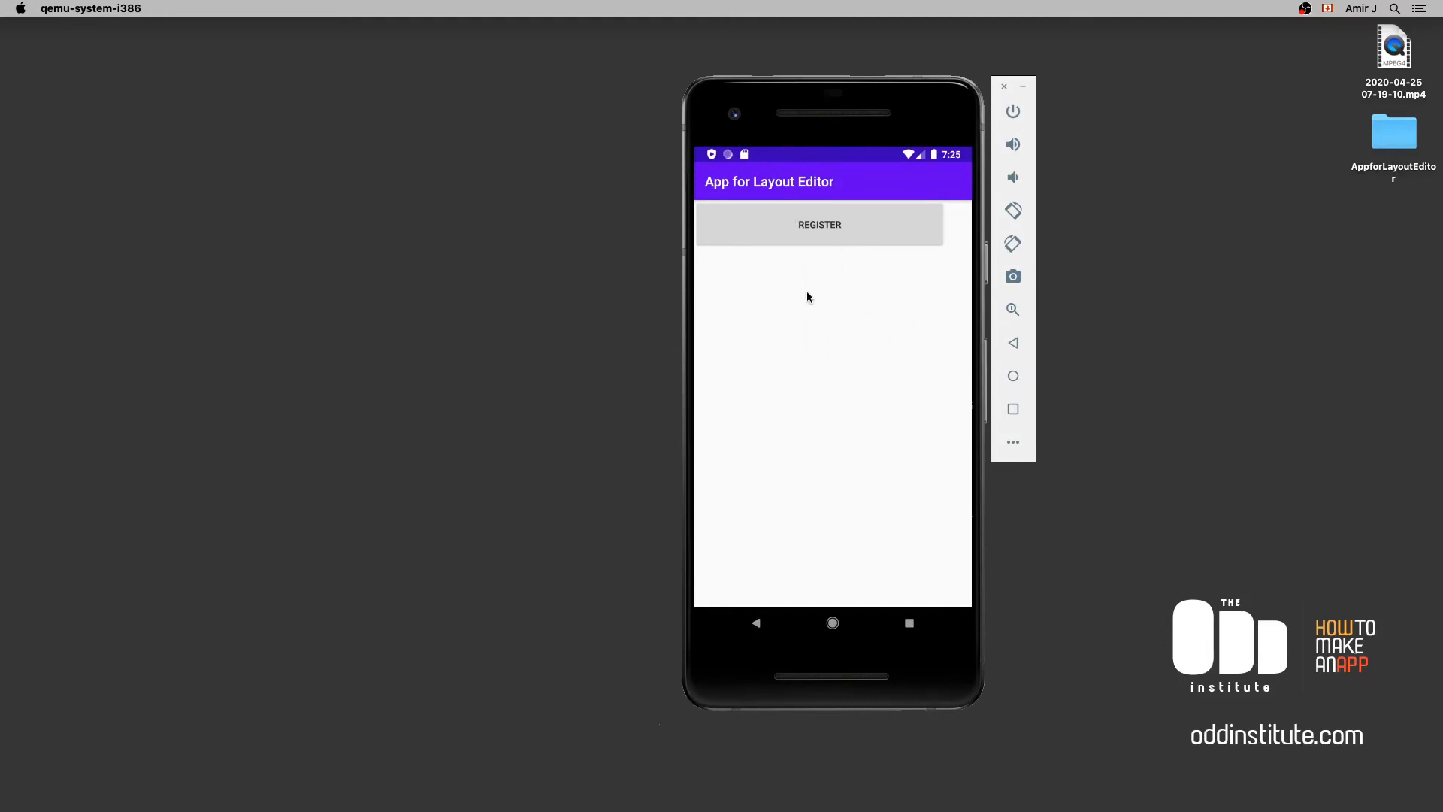
pyautogui.moveTo(838, 295)
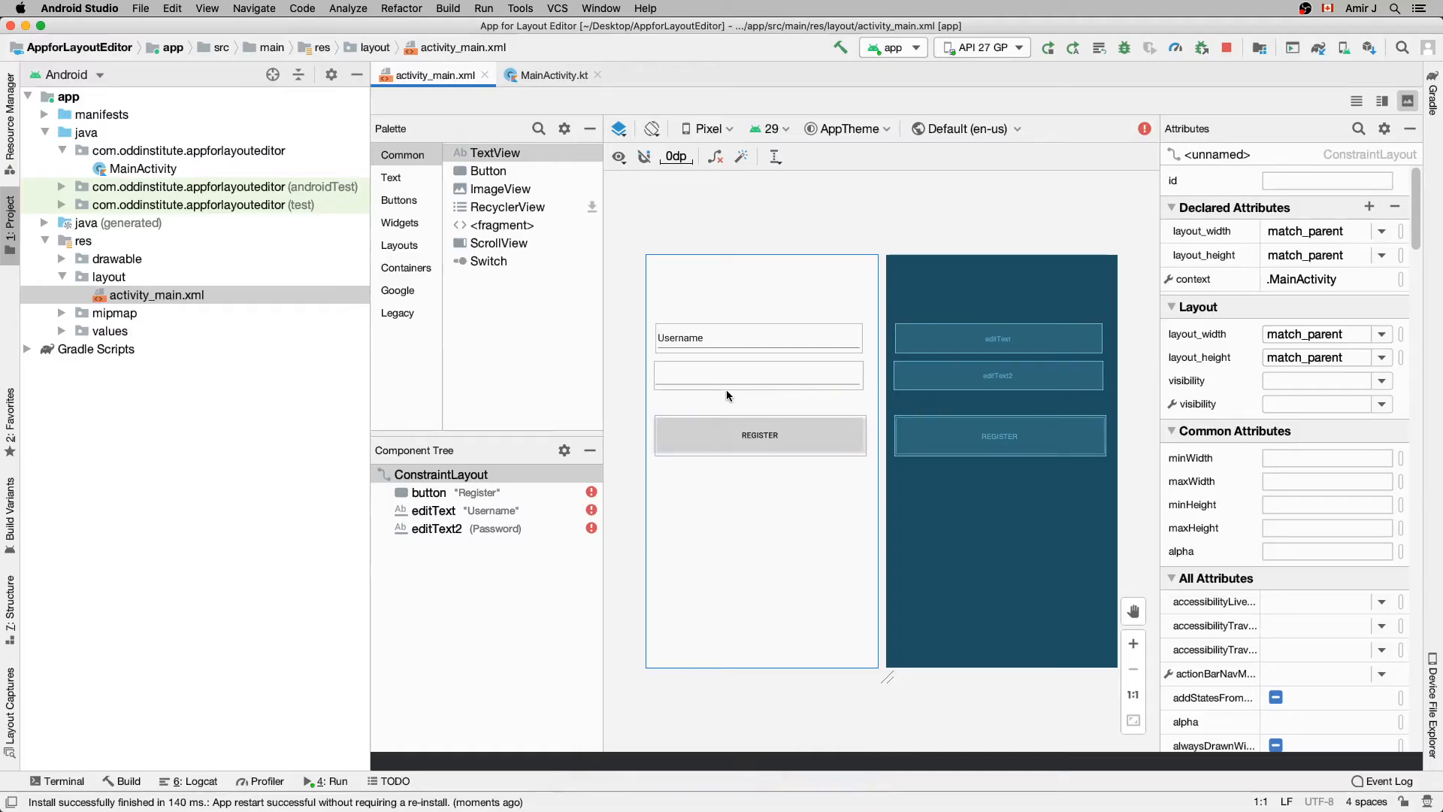
# Constrain the Username and Password fields to the parent's top and start edges and the widget above.
pyautogui.click(758, 336)
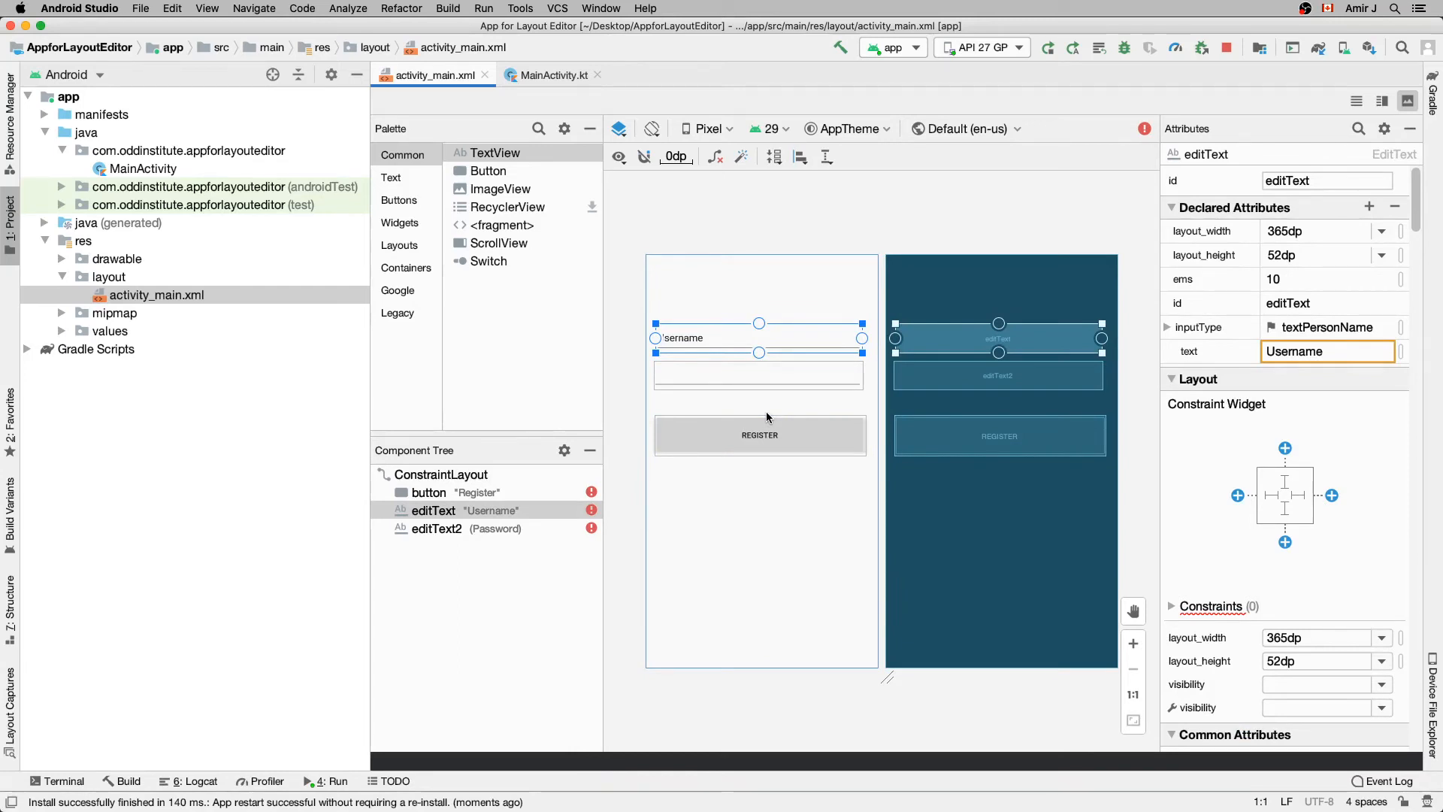
pyautogui.moveTo(655, 337)
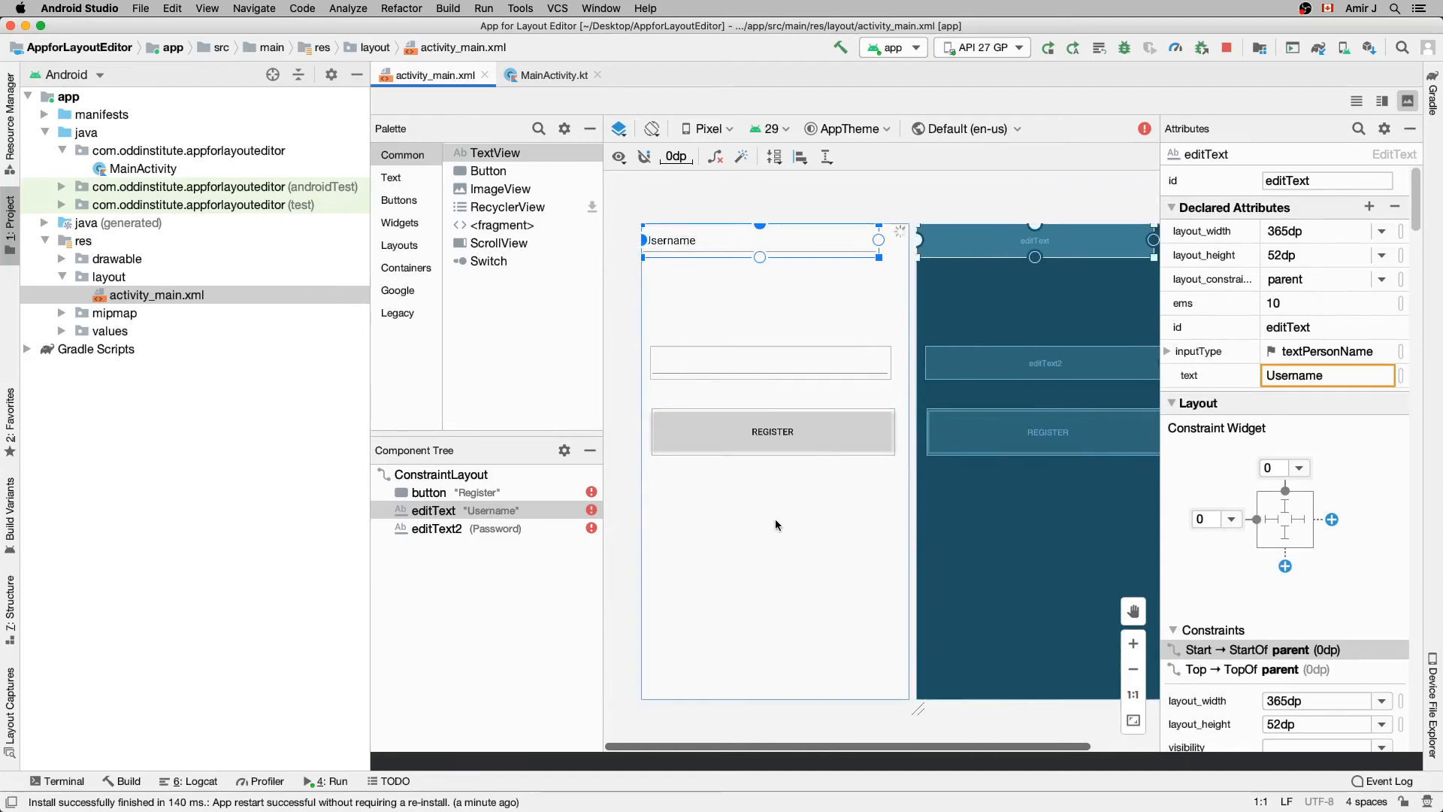
pyautogui.click(769, 362)
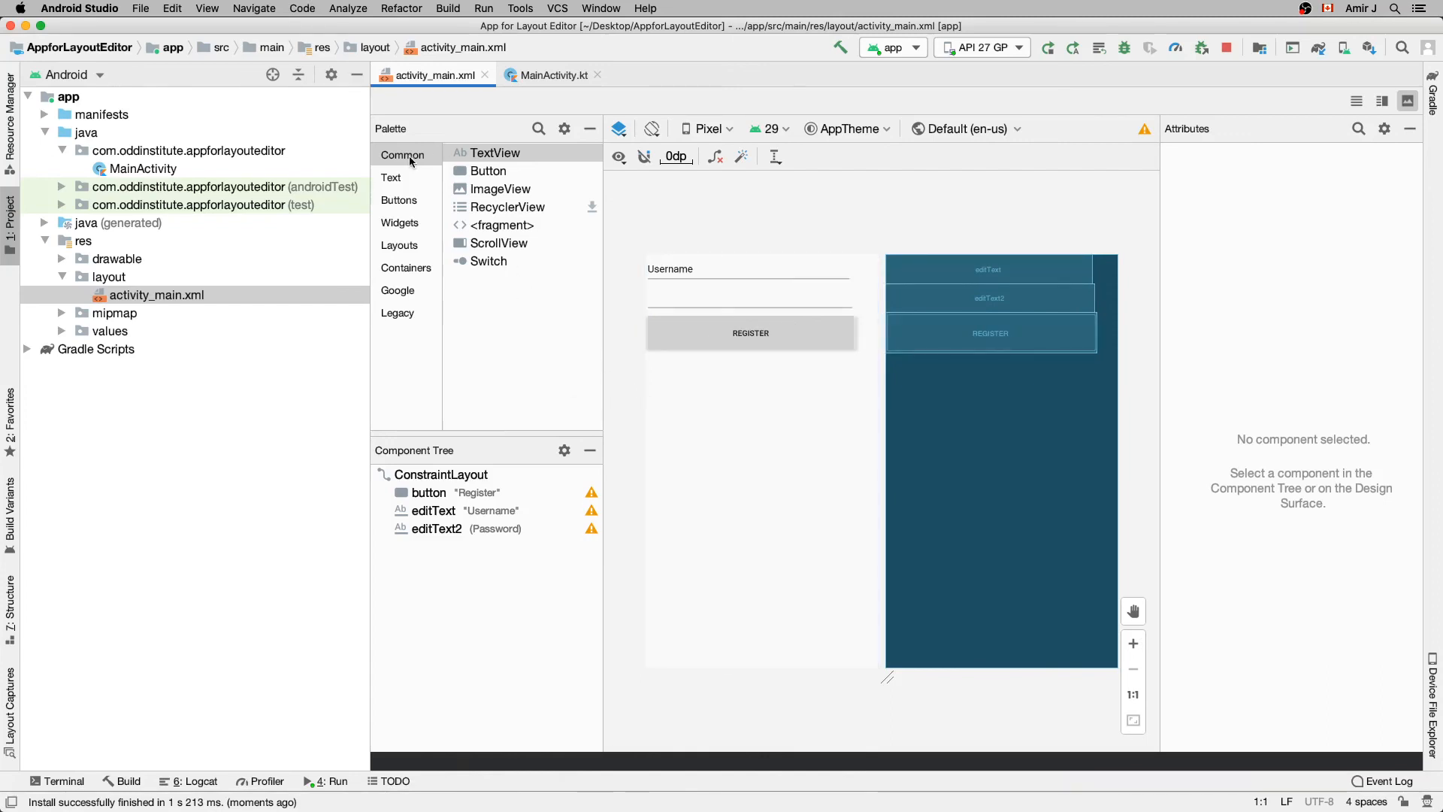
# From the Common palette, place a new Button (button2) and a Switch (switch1) below Register.
pyautogui.click(391, 178)
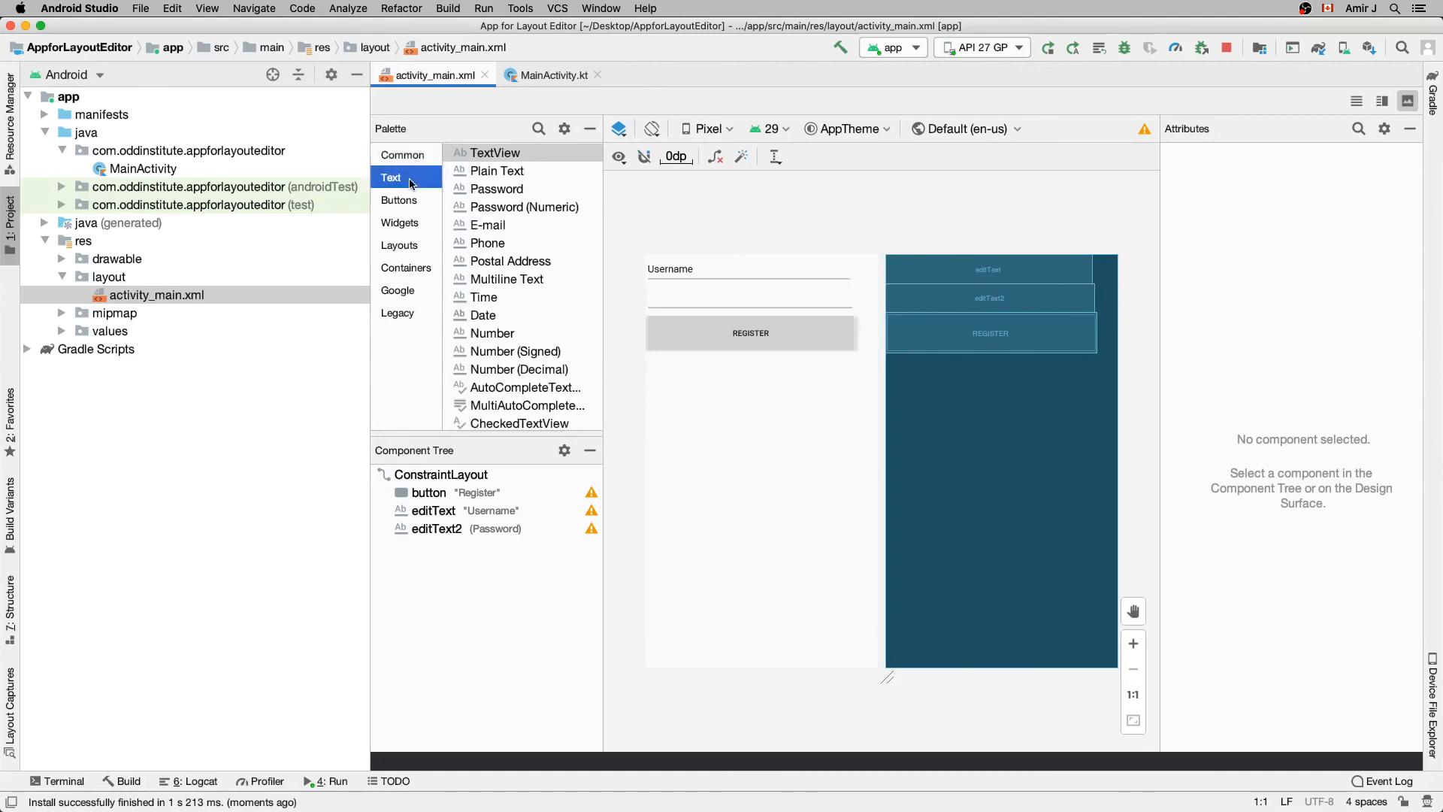
pyautogui.click(406, 267)
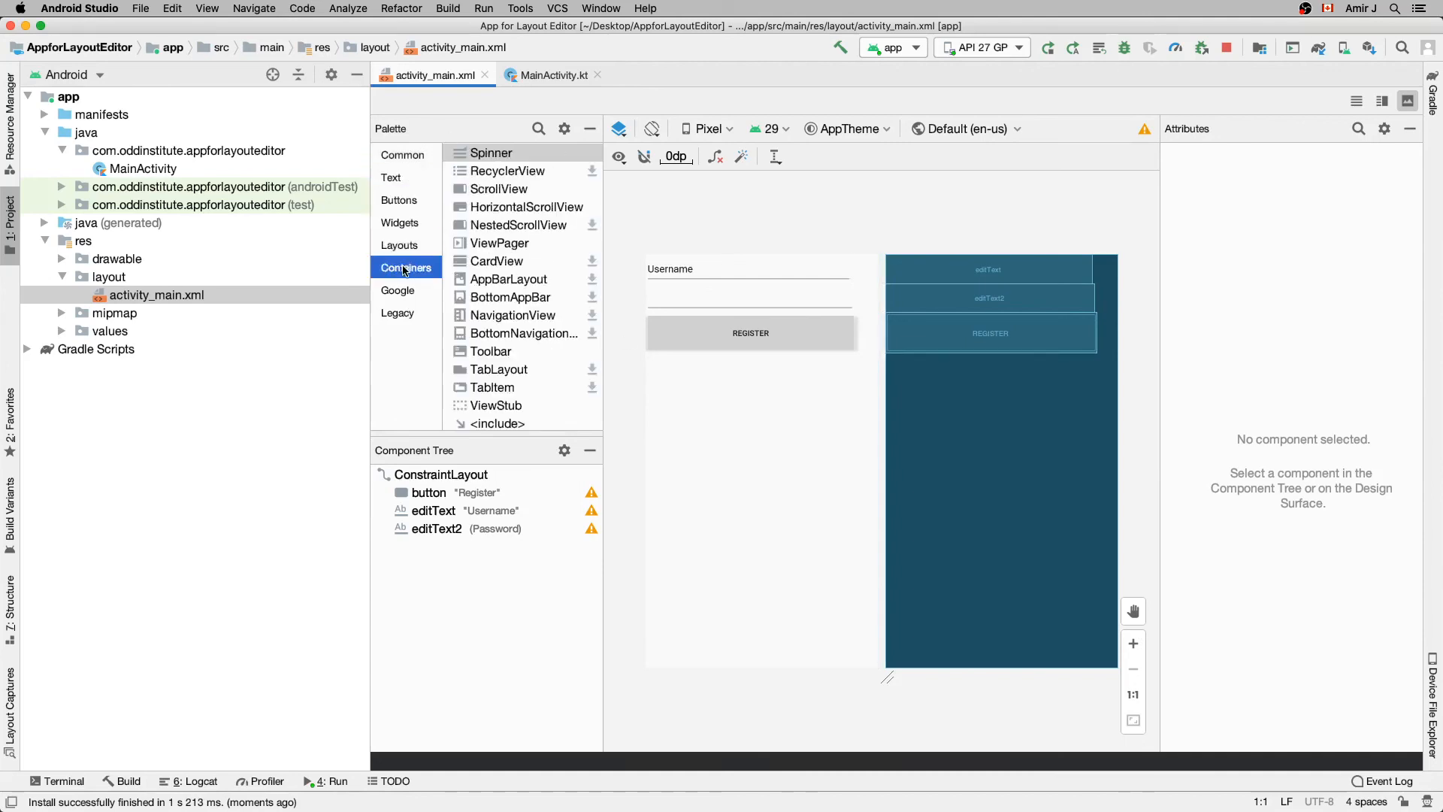
pyautogui.click(396, 290)
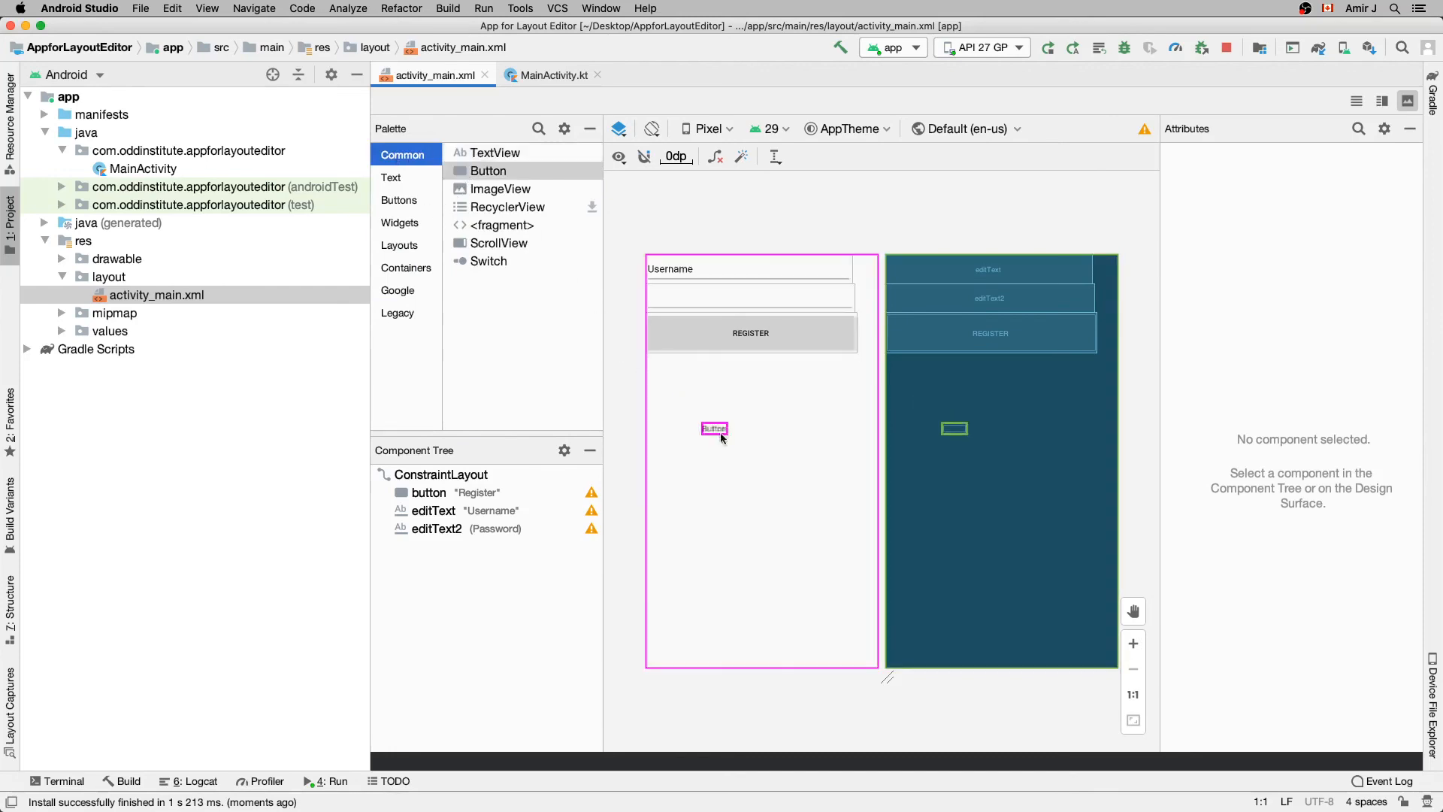
pyautogui.click(714, 429)
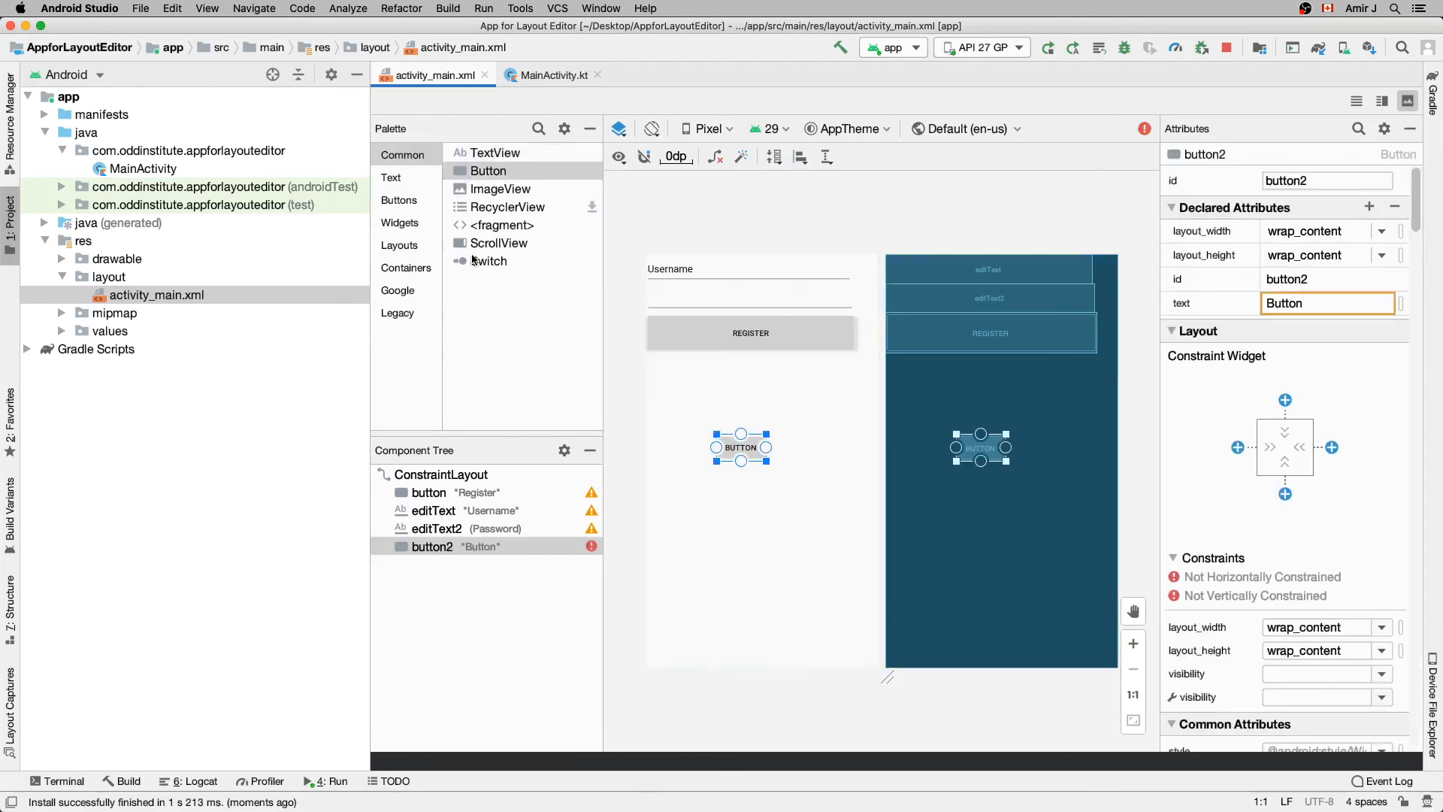
pyautogui.moveTo(487, 260); pyautogui.dragTo(778, 394)
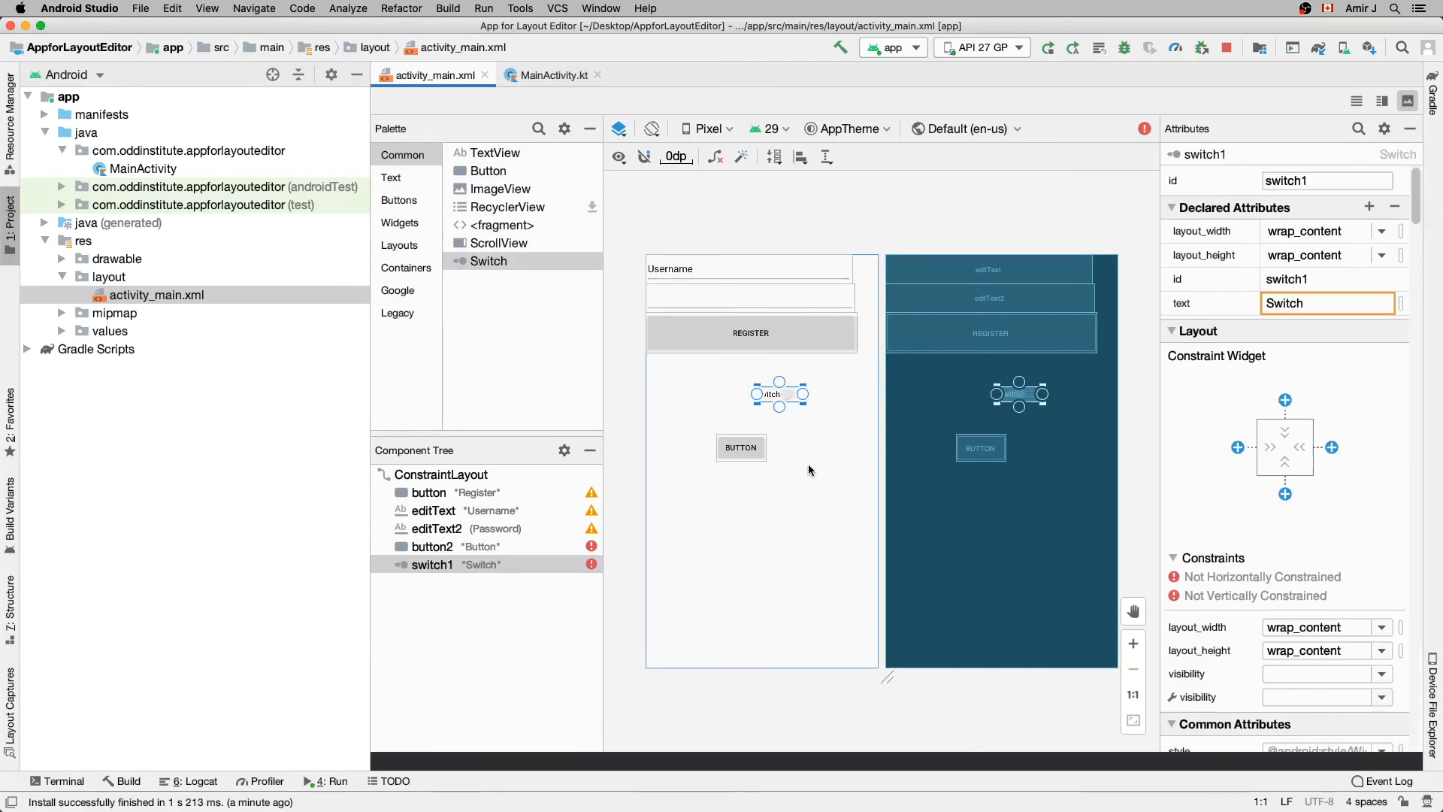
pyautogui.moveTo(823, 498)
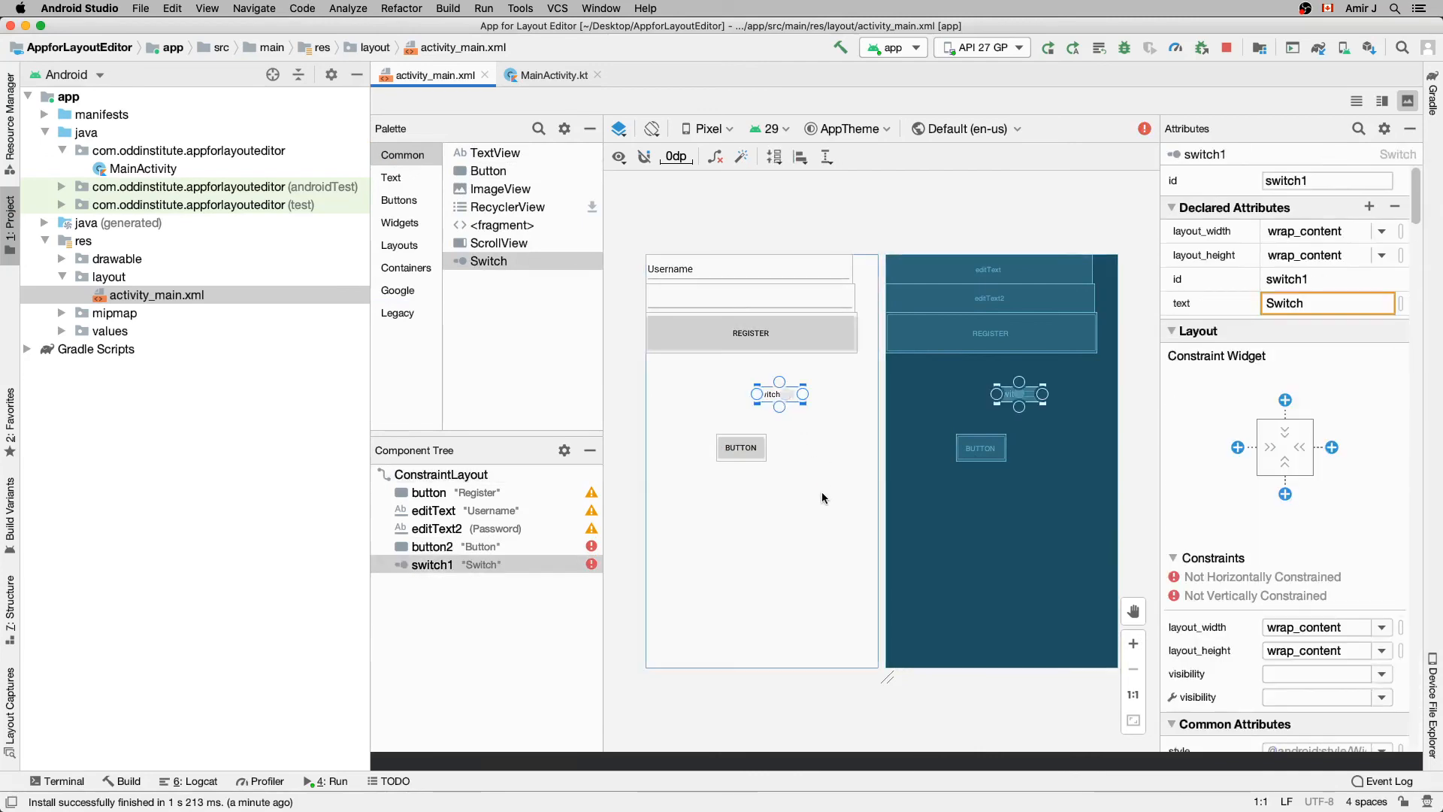
pyautogui.moveTo(708, 355)
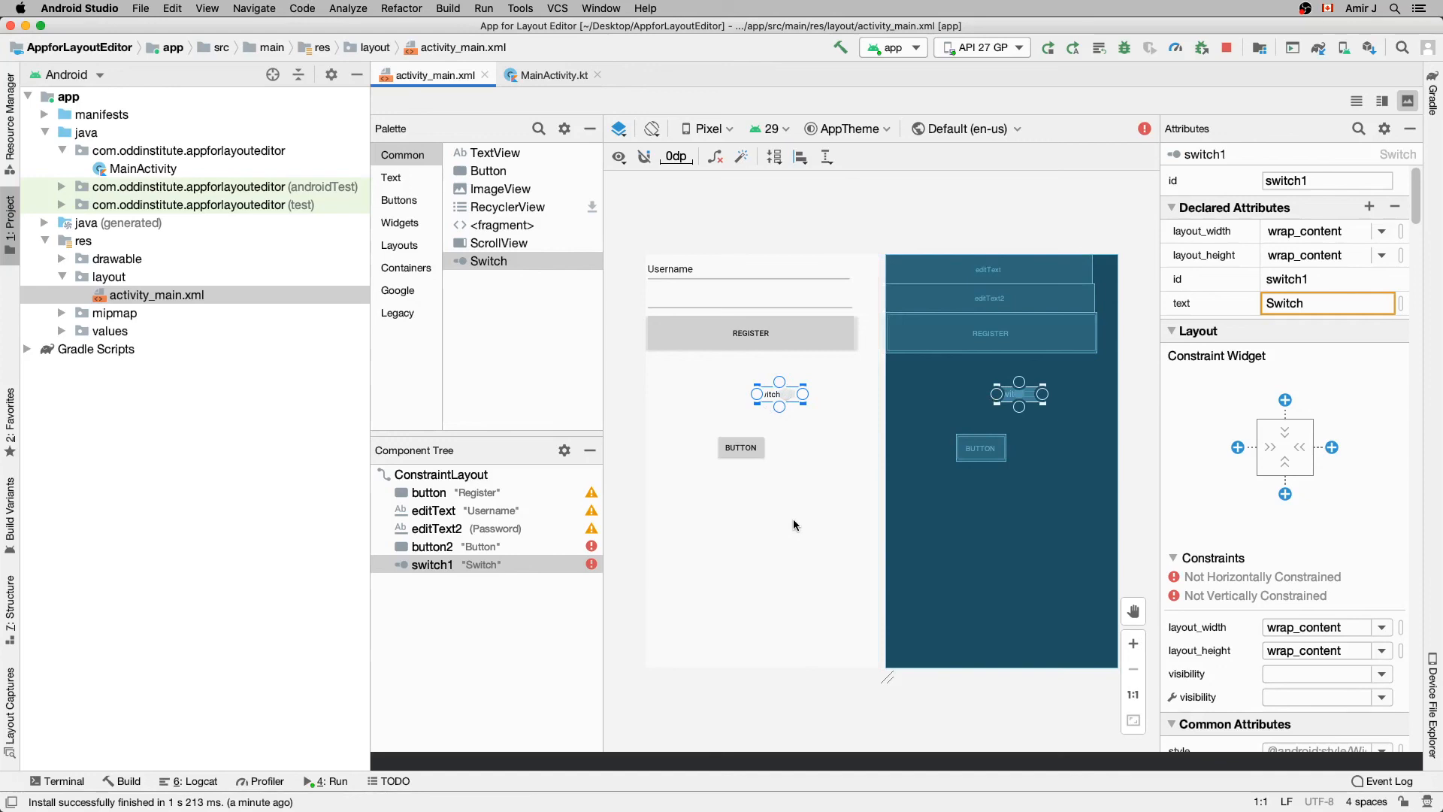
pyautogui.moveTo(896, 521)
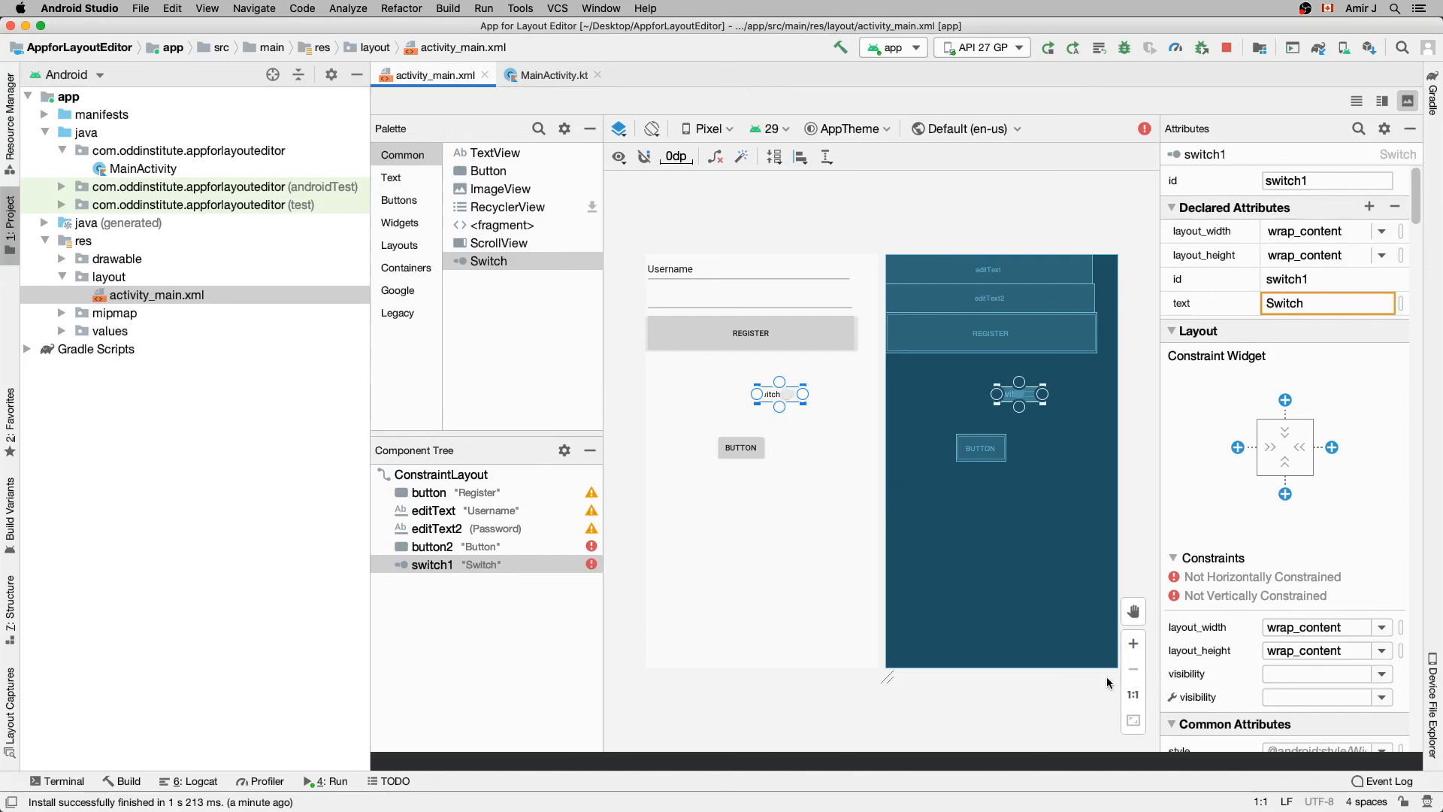
pyautogui.moveTo(974, 654)
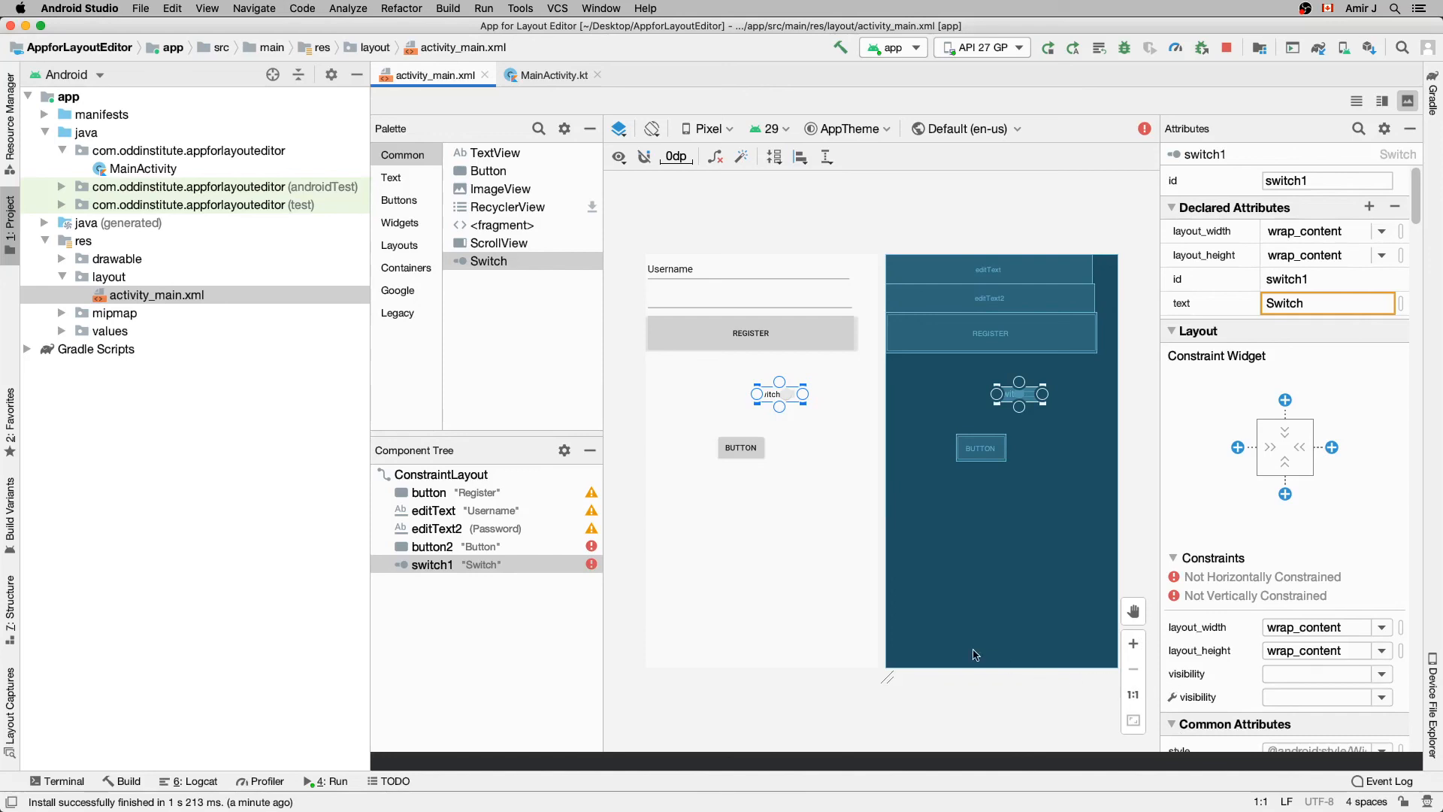